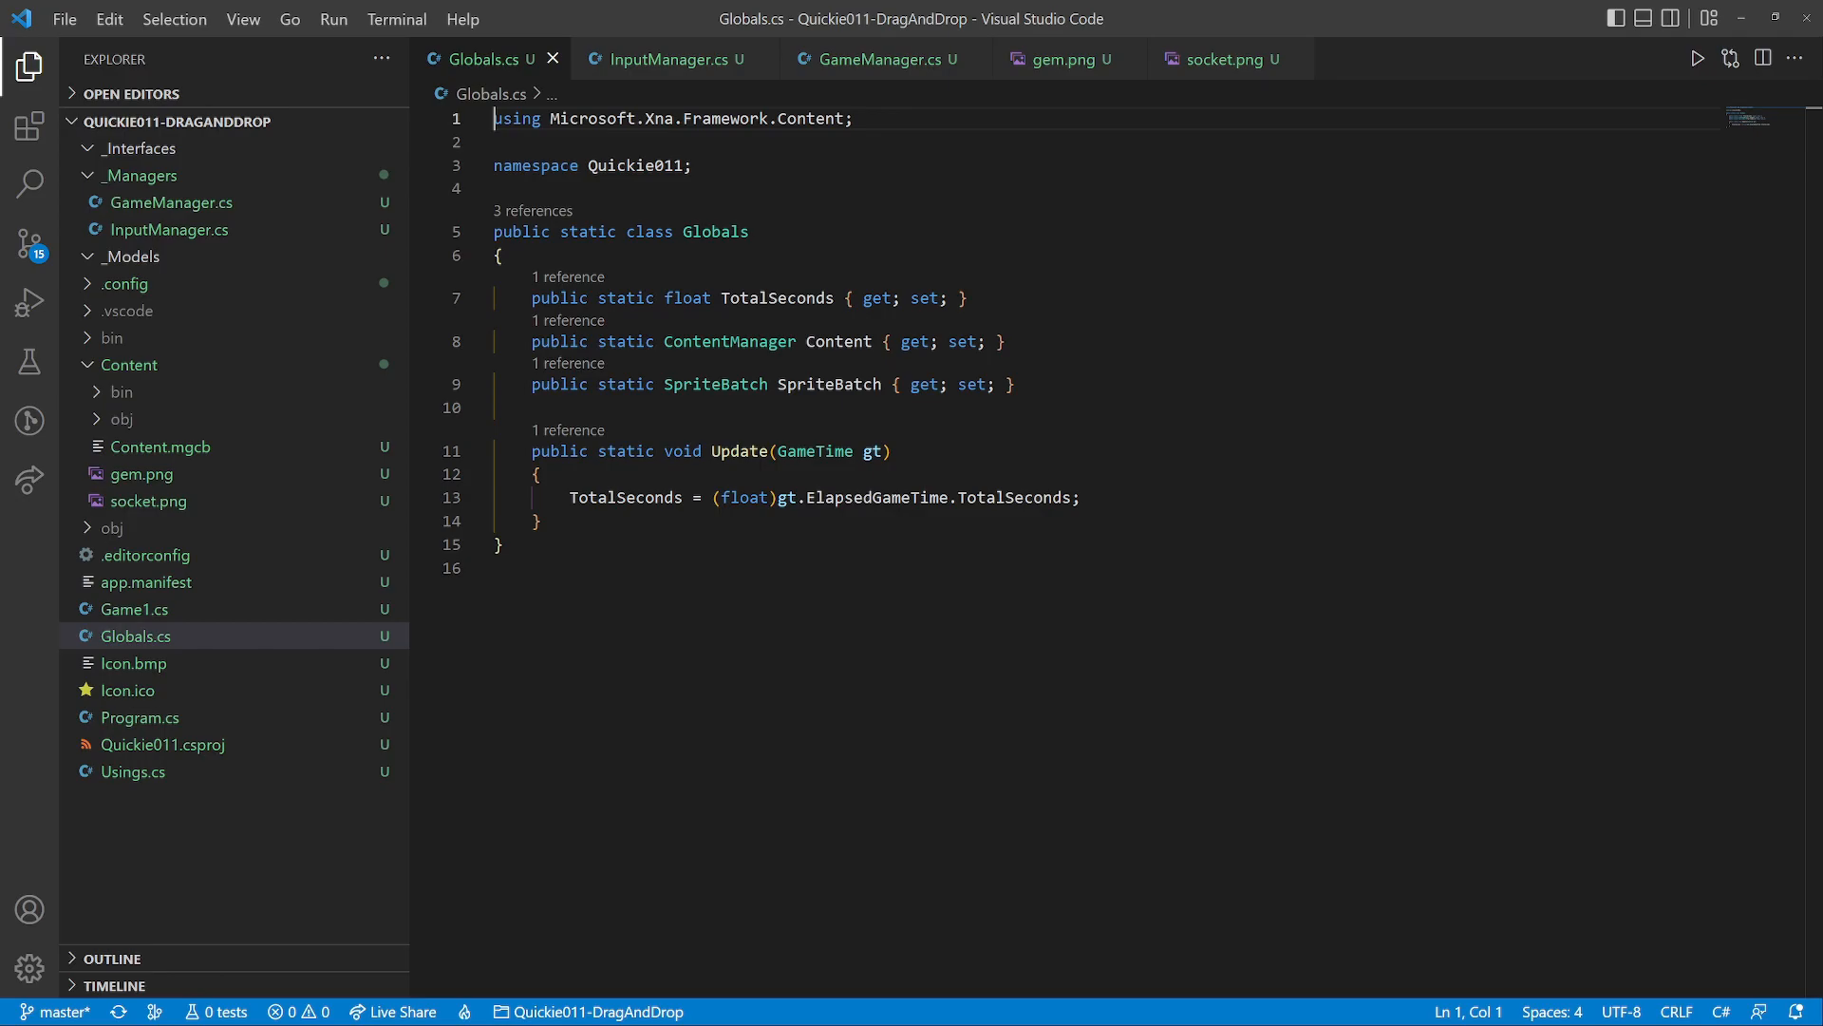
Close the Globals.cs, InputManager.cs and GameManager.cs editor tabs
{"action": "left_click", "coordinate": [552, 59]}
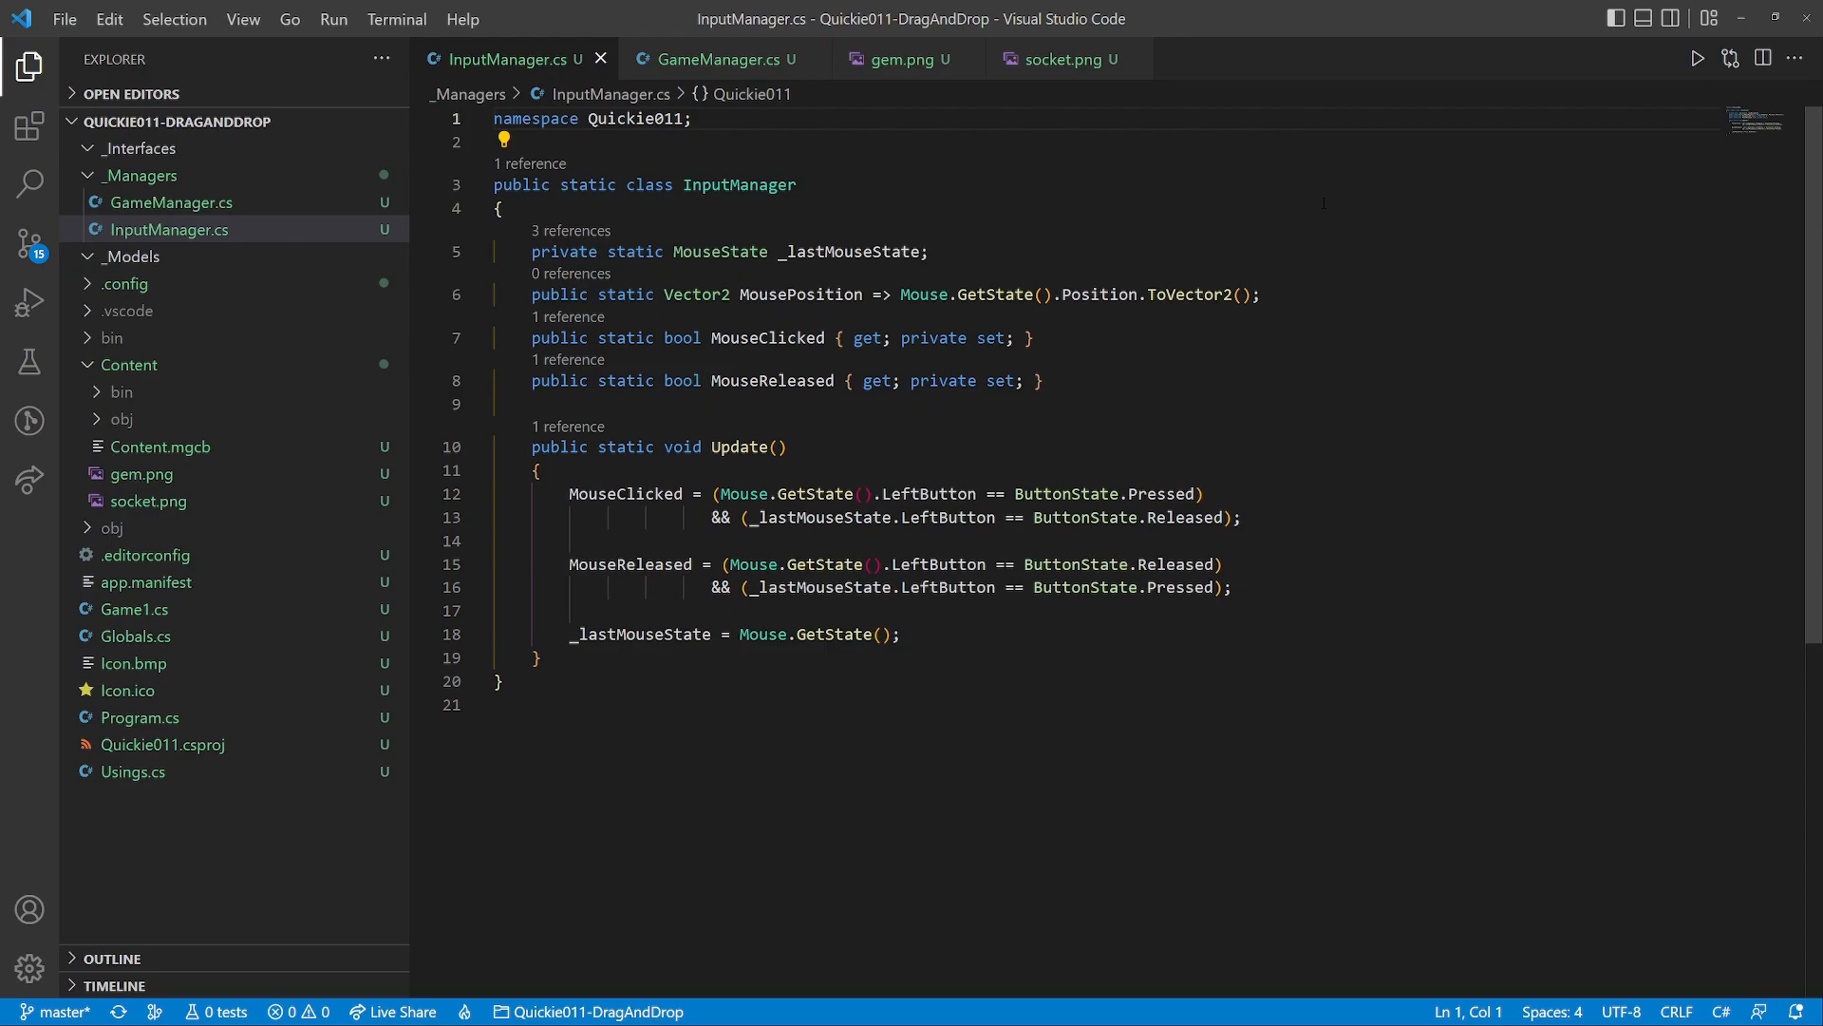
{"action": "left_click", "coordinate": [171, 202]}
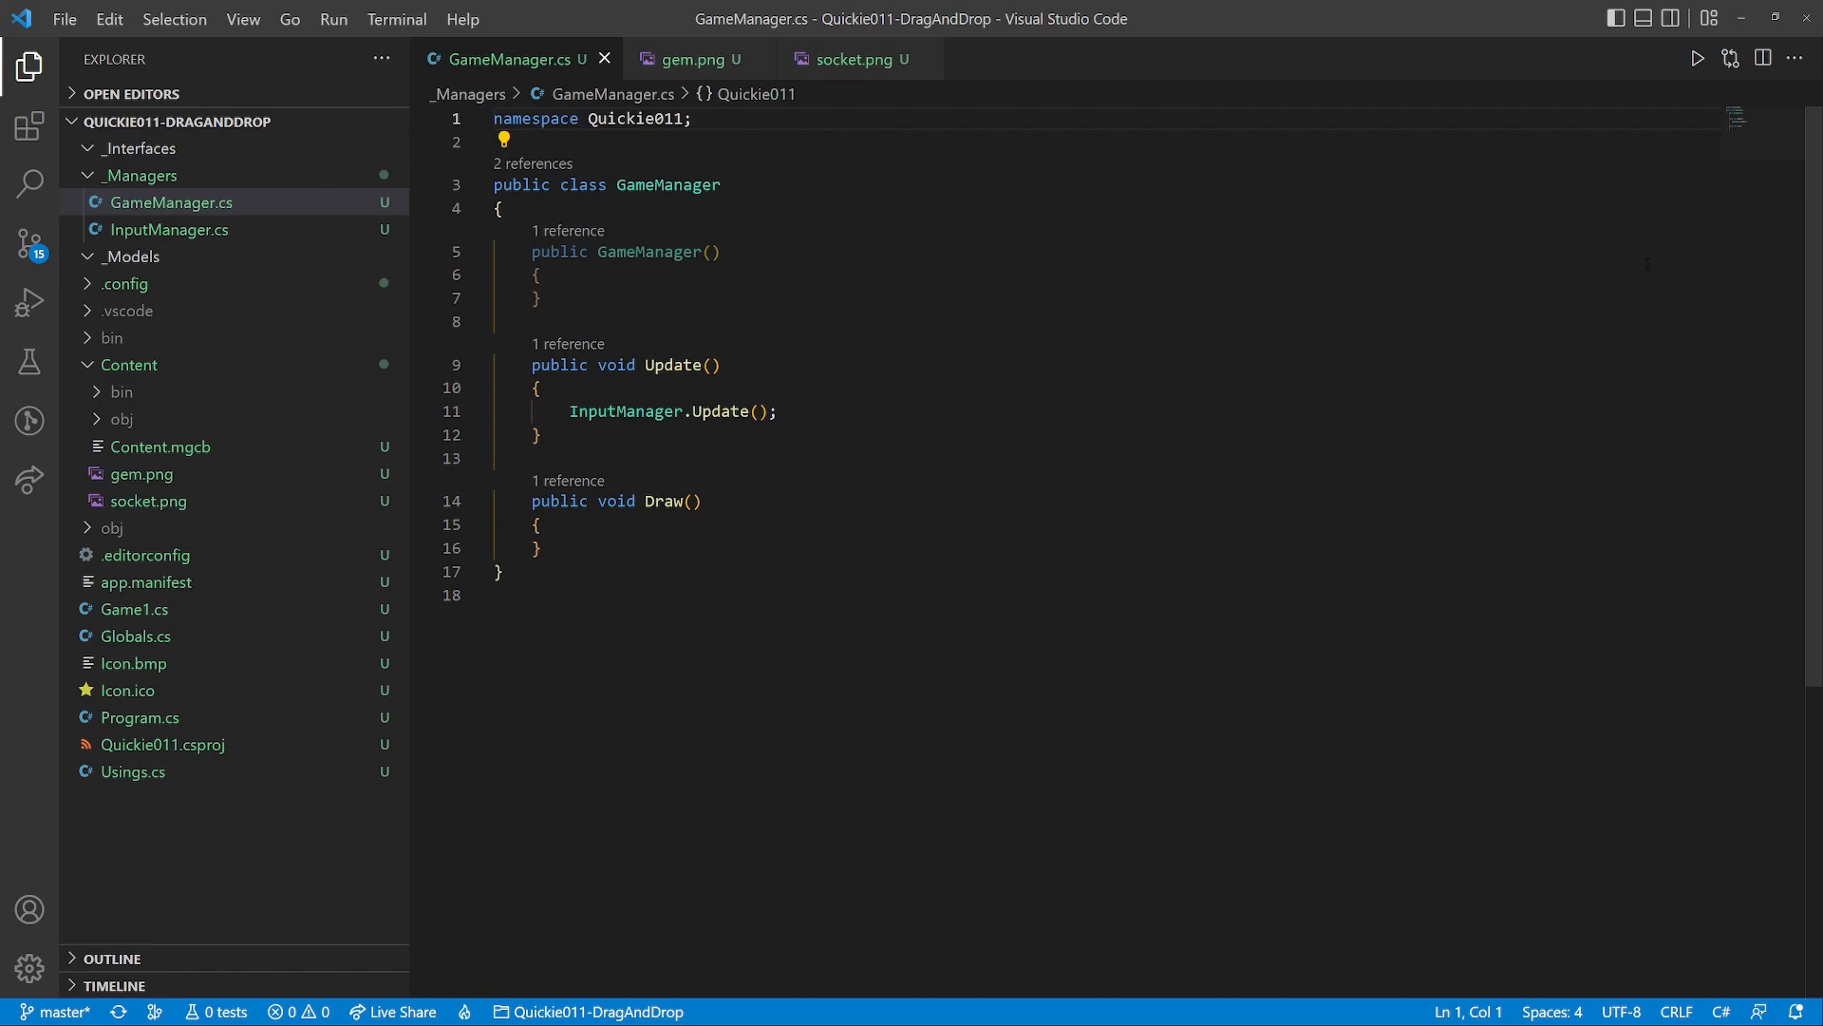
{"action": "left_click", "coordinate": [148, 500]}
{"action": "type", "text": "Sprite.cs"}
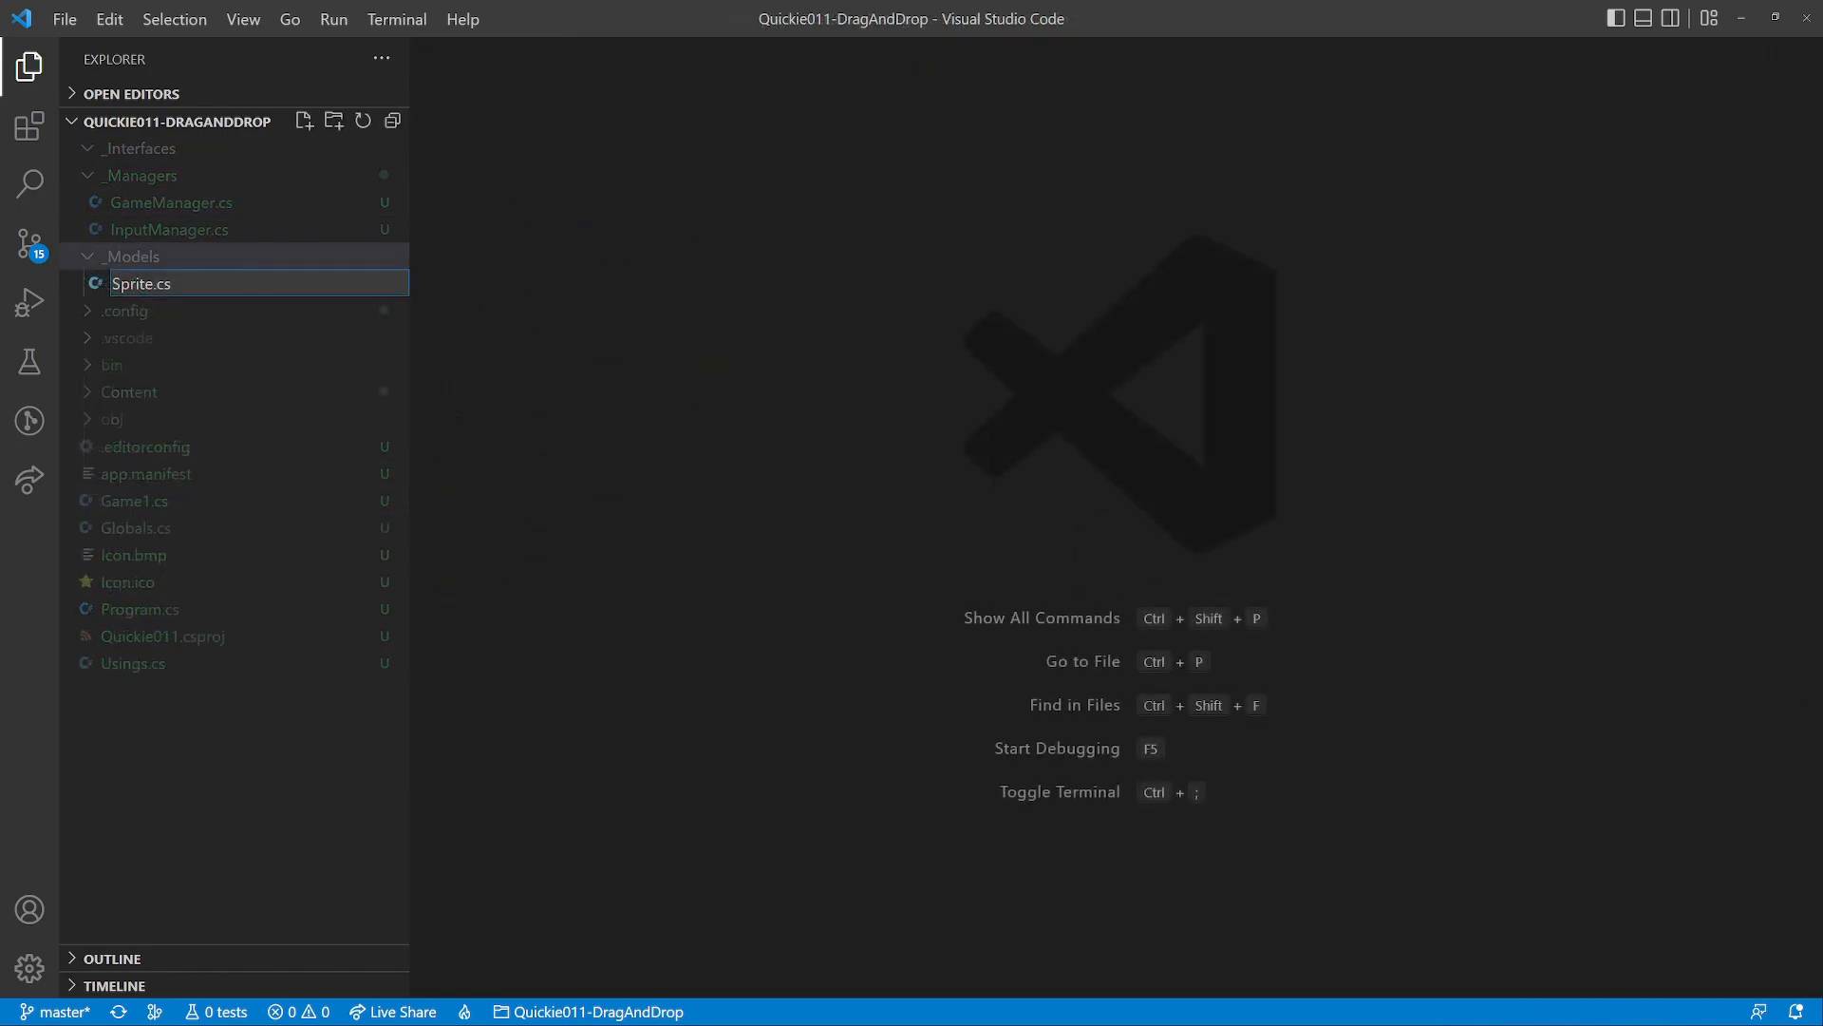
Create Sprite.cs with a Sprite(Texture2D tex, Vector2 pos) constructor, then add manager files
{"action": "key", "text": "Enter"}
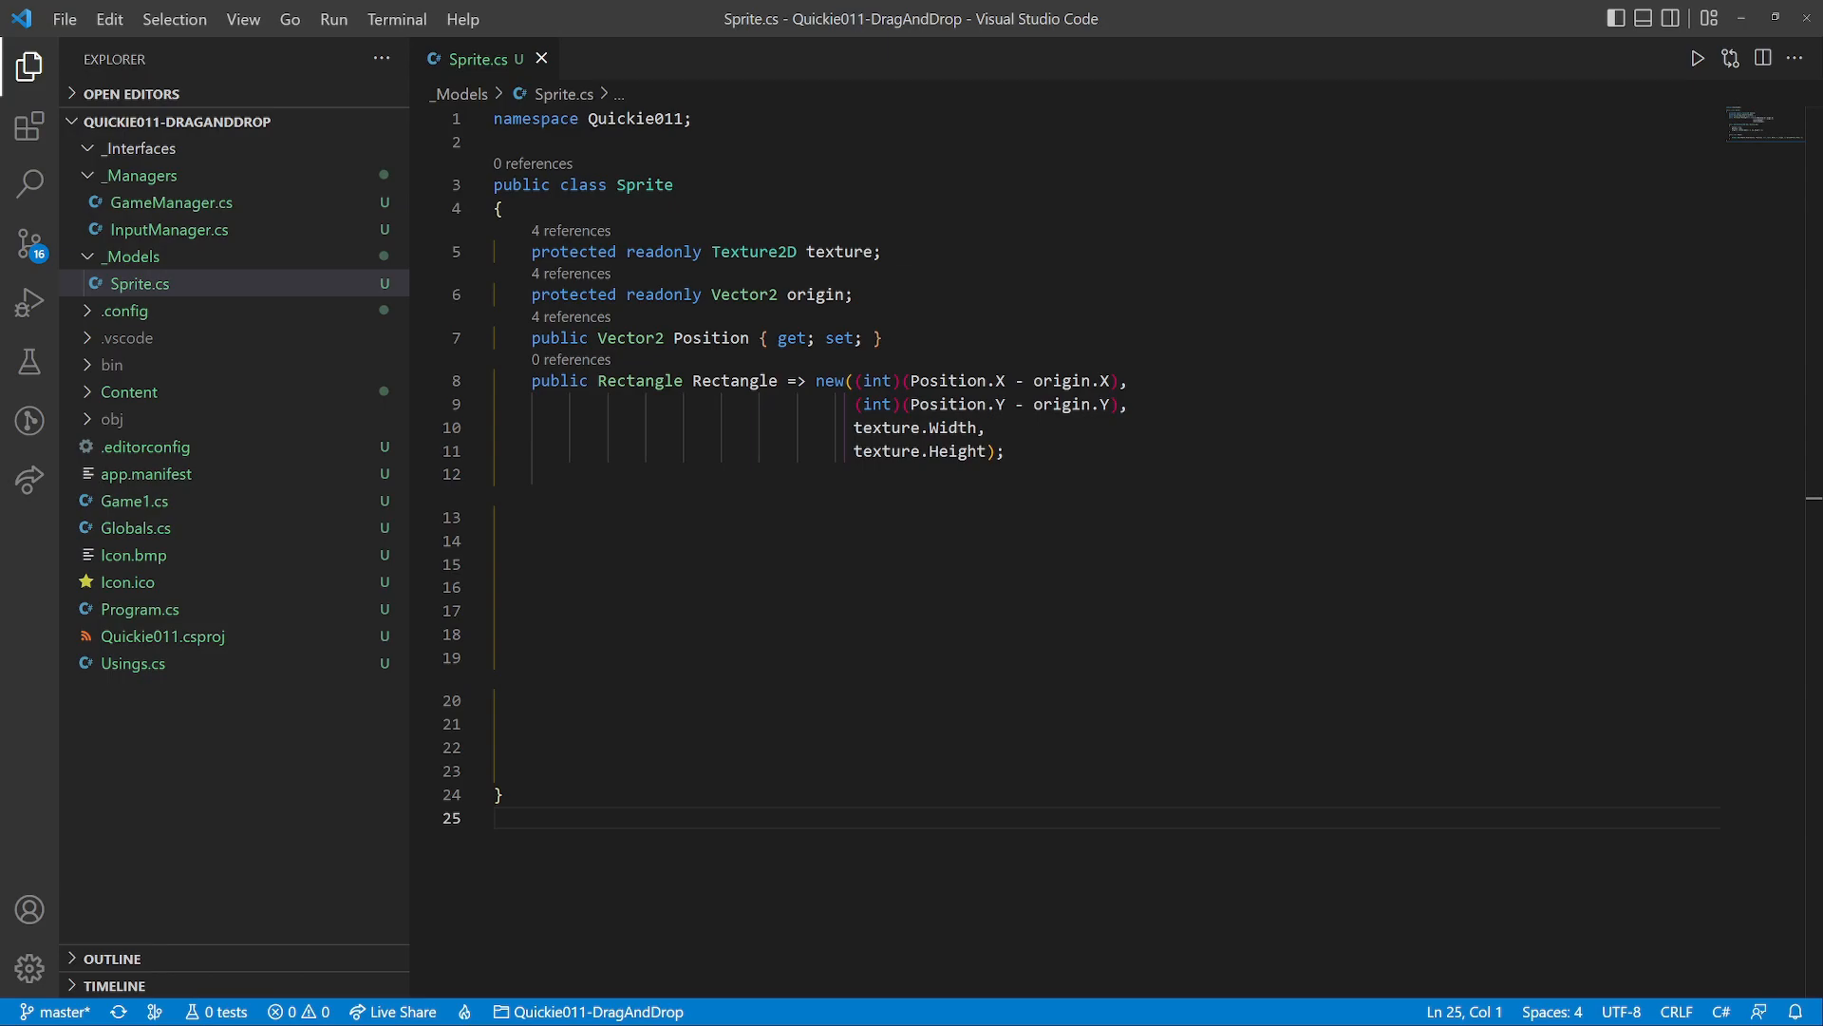
{"action": "type", "text": "public Sprite(Texture2D tex, Vector2 pos)"}
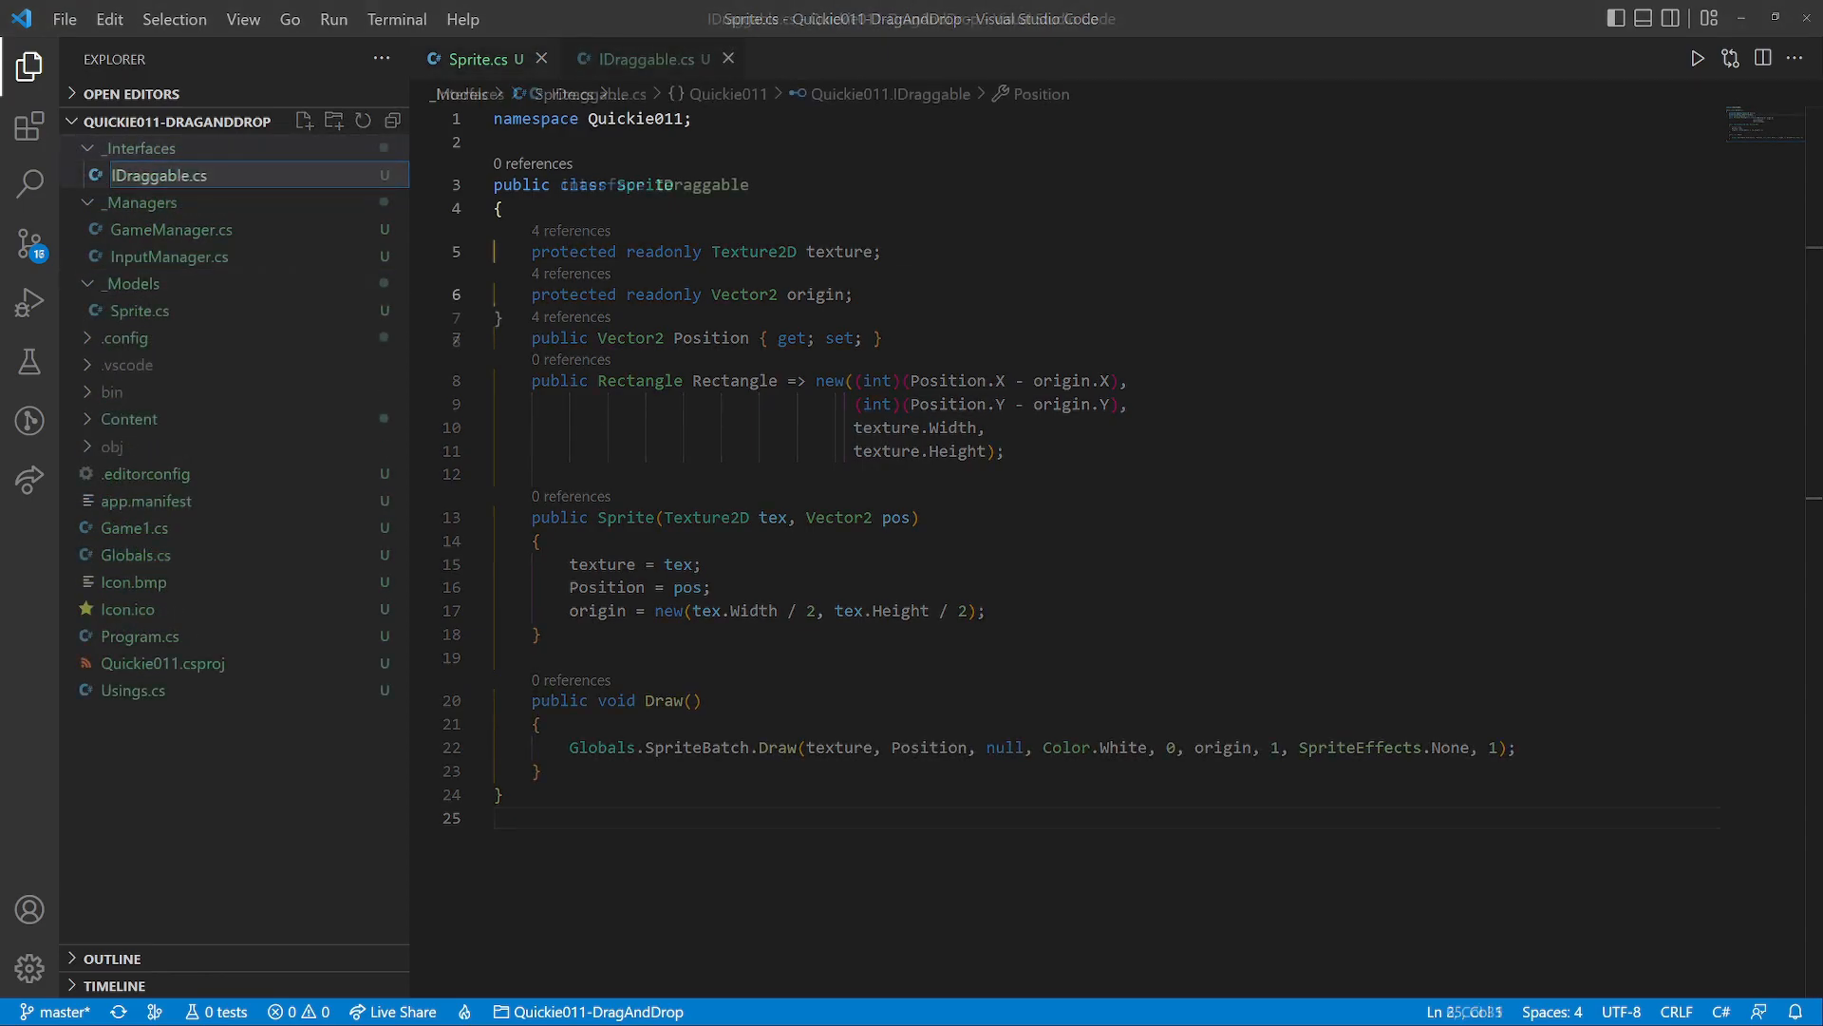
{"action": "left_click", "coordinate": [646, 59]}
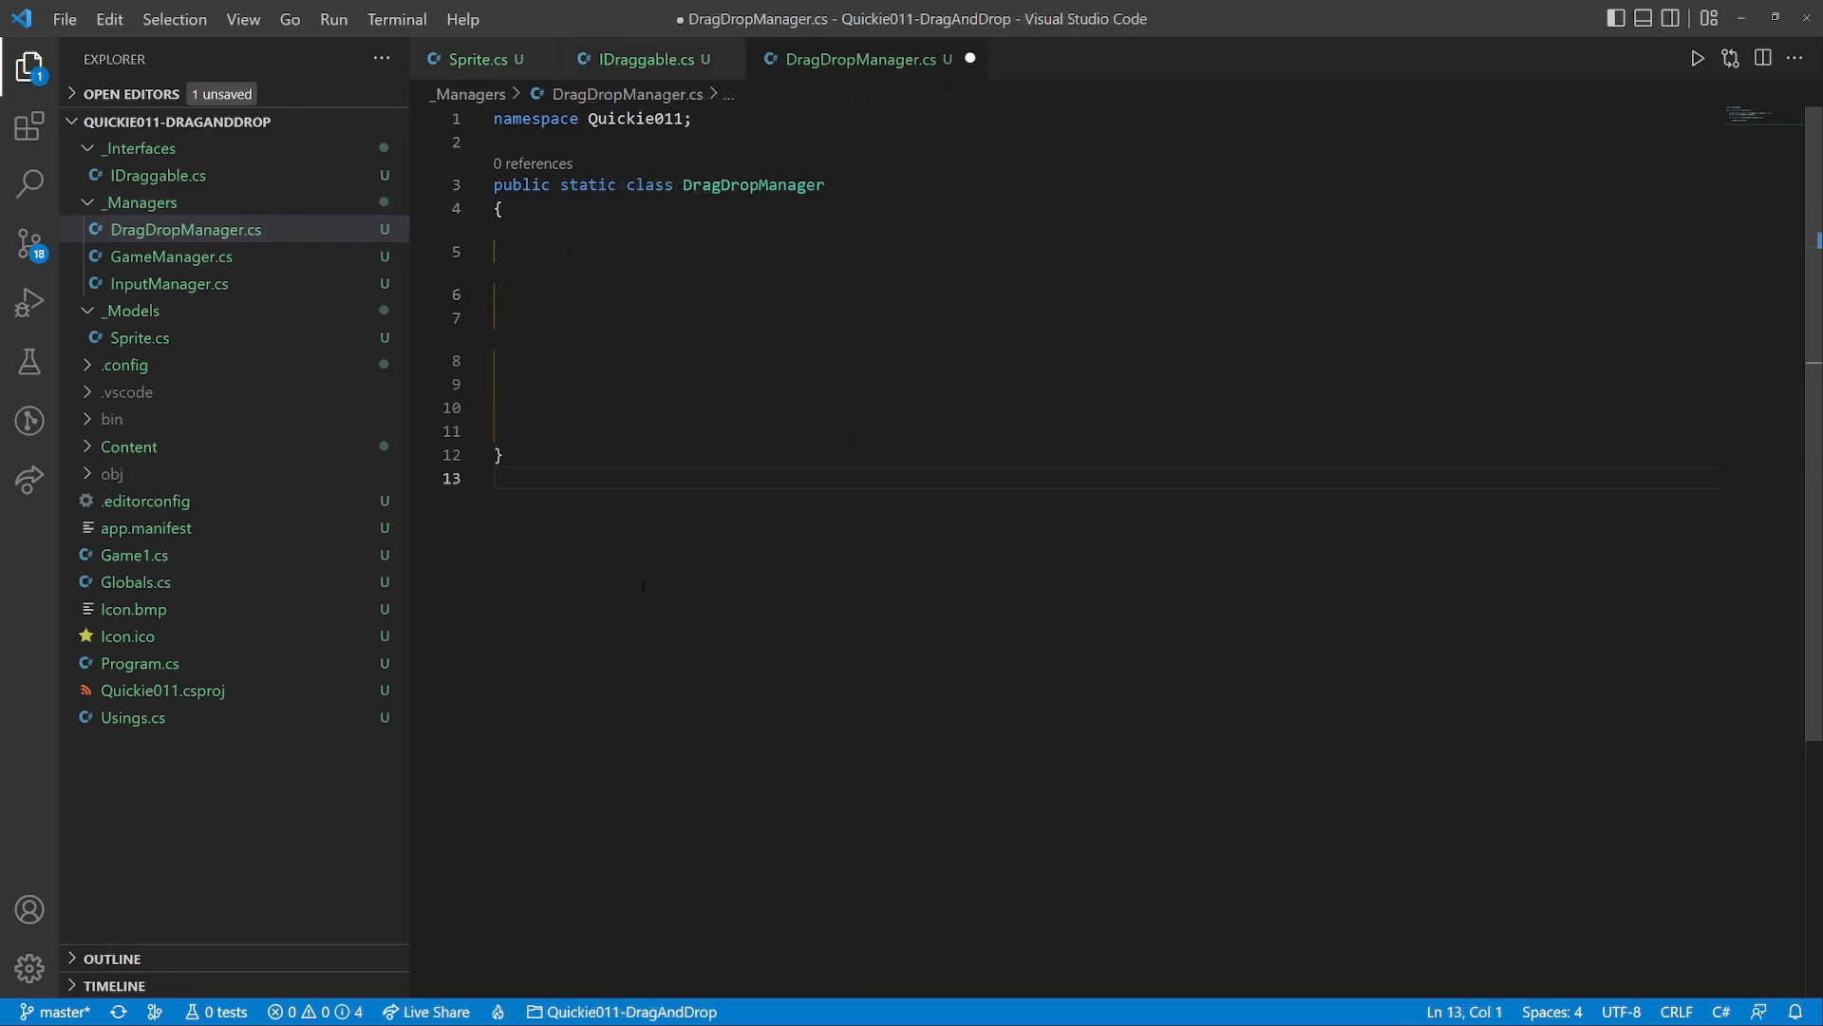
Give DragDropManager a _draggables list, _dragItem, drag start/stop checks and Update
{"action": "type", "text": "private static readonly List<IDraggable> _draggables = new();"}
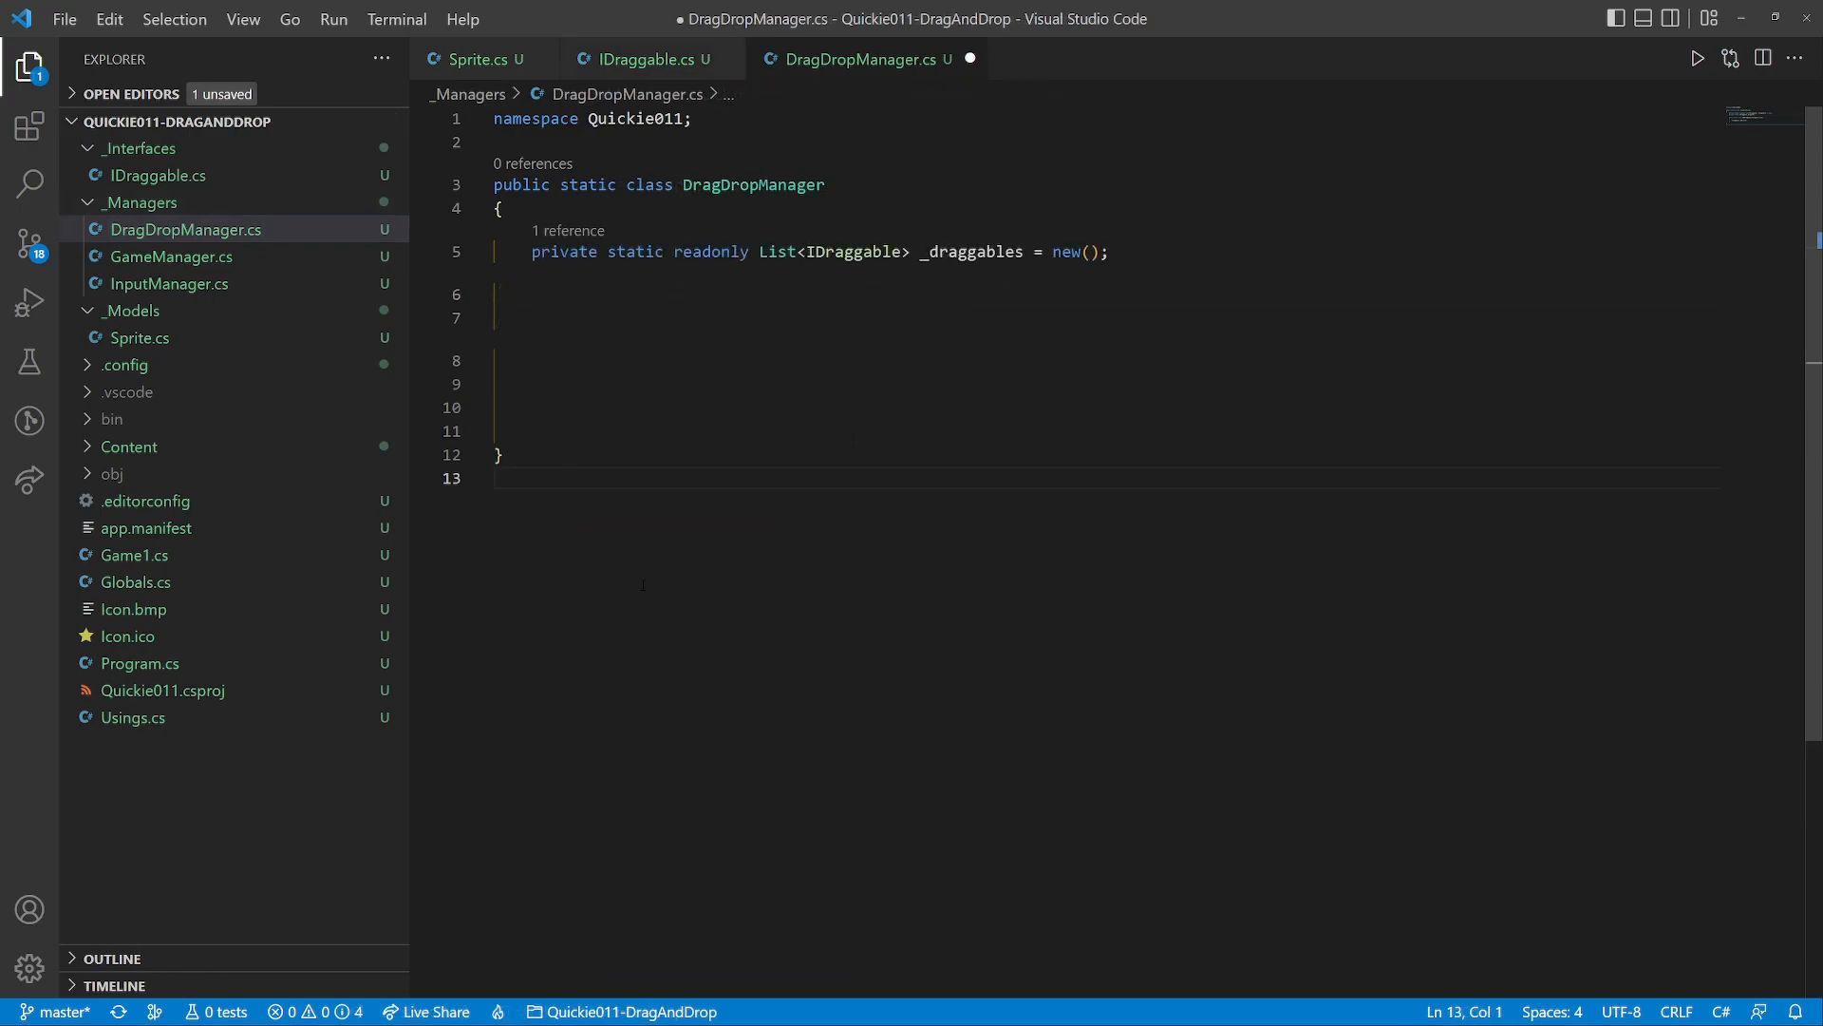
{"action": "type", "text": "private static IDraggable _dragItem;"}
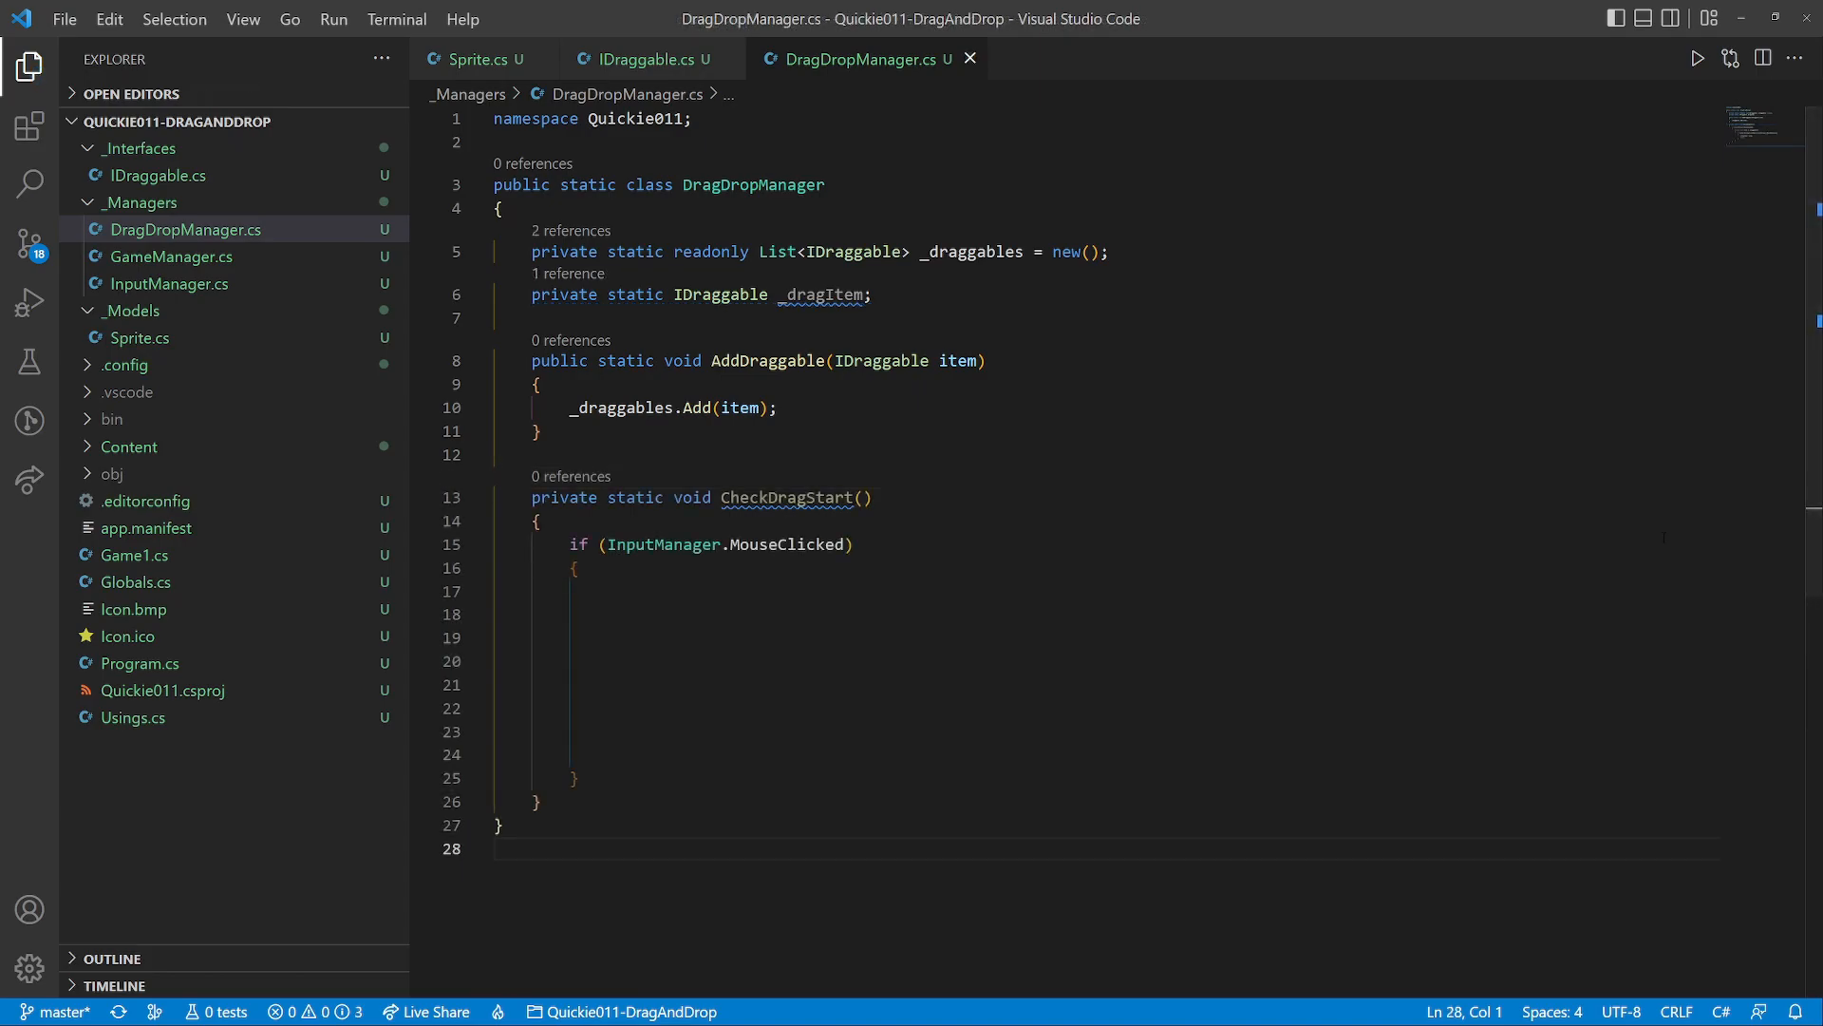
{"action": "type", "text": "foreach (var item in _draggables)"}
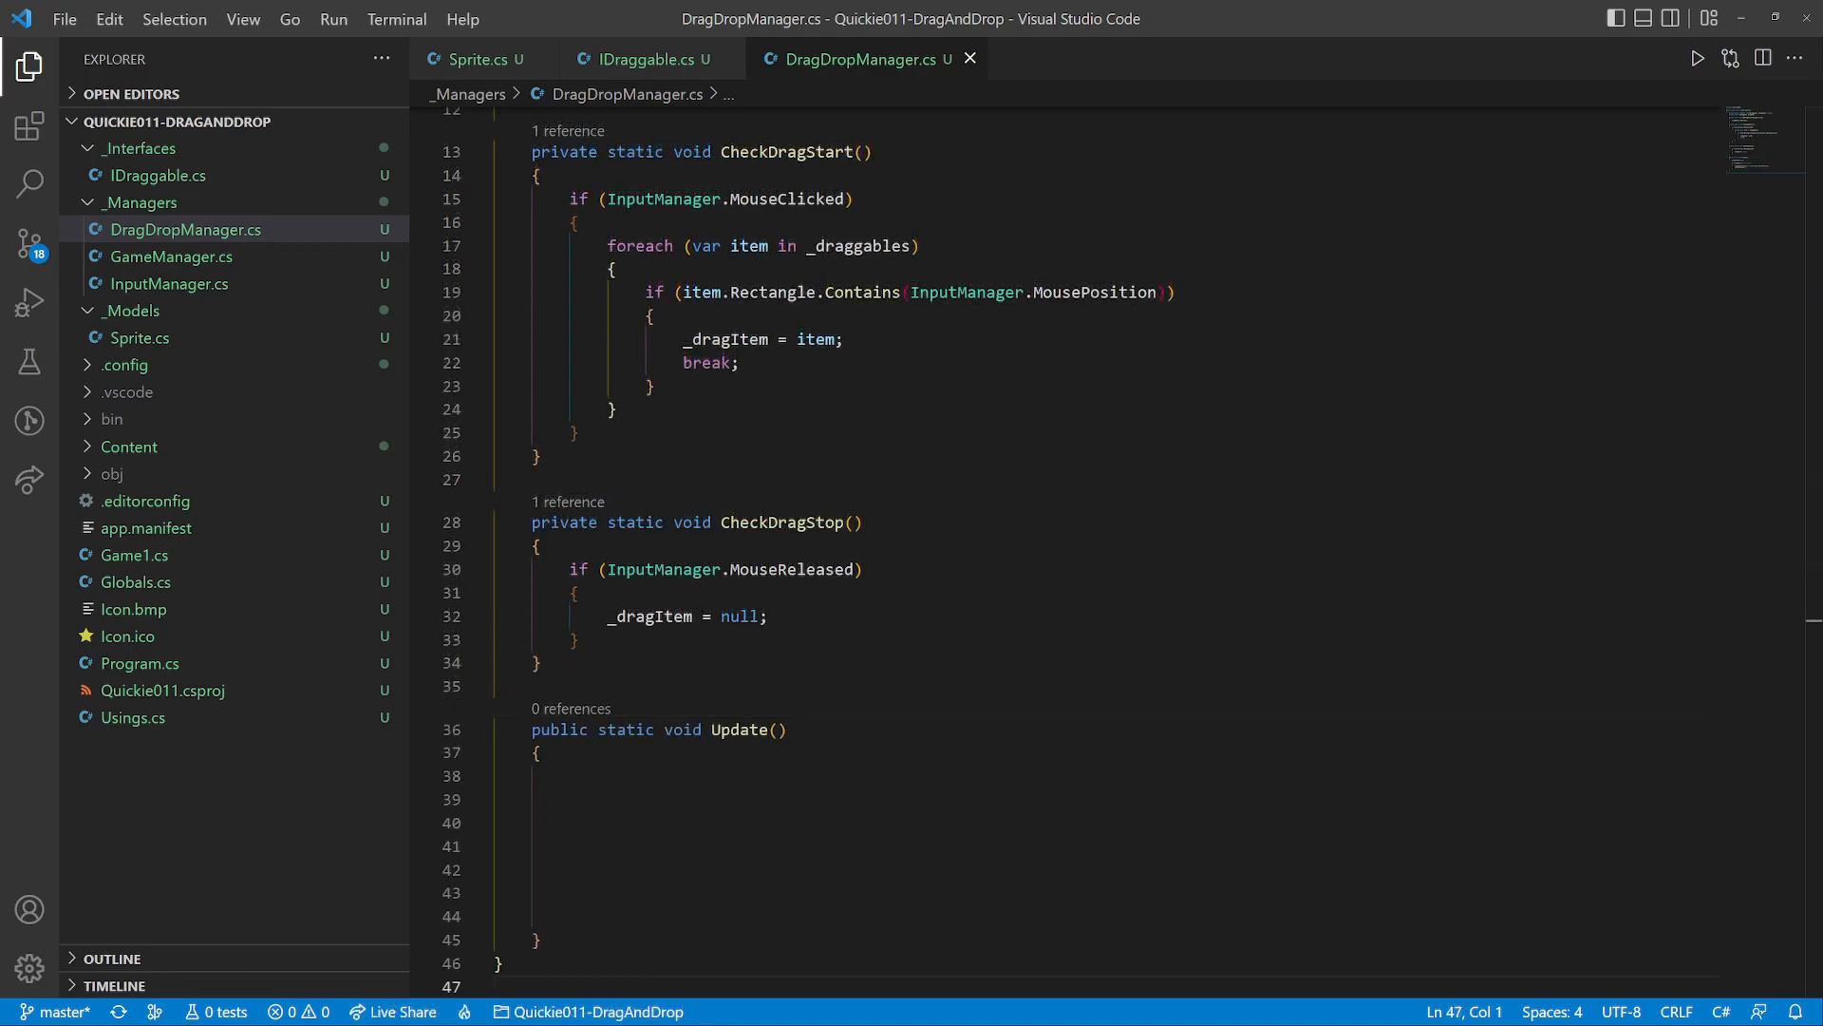
{"action": "type", "text": "CheckDragStart();"}
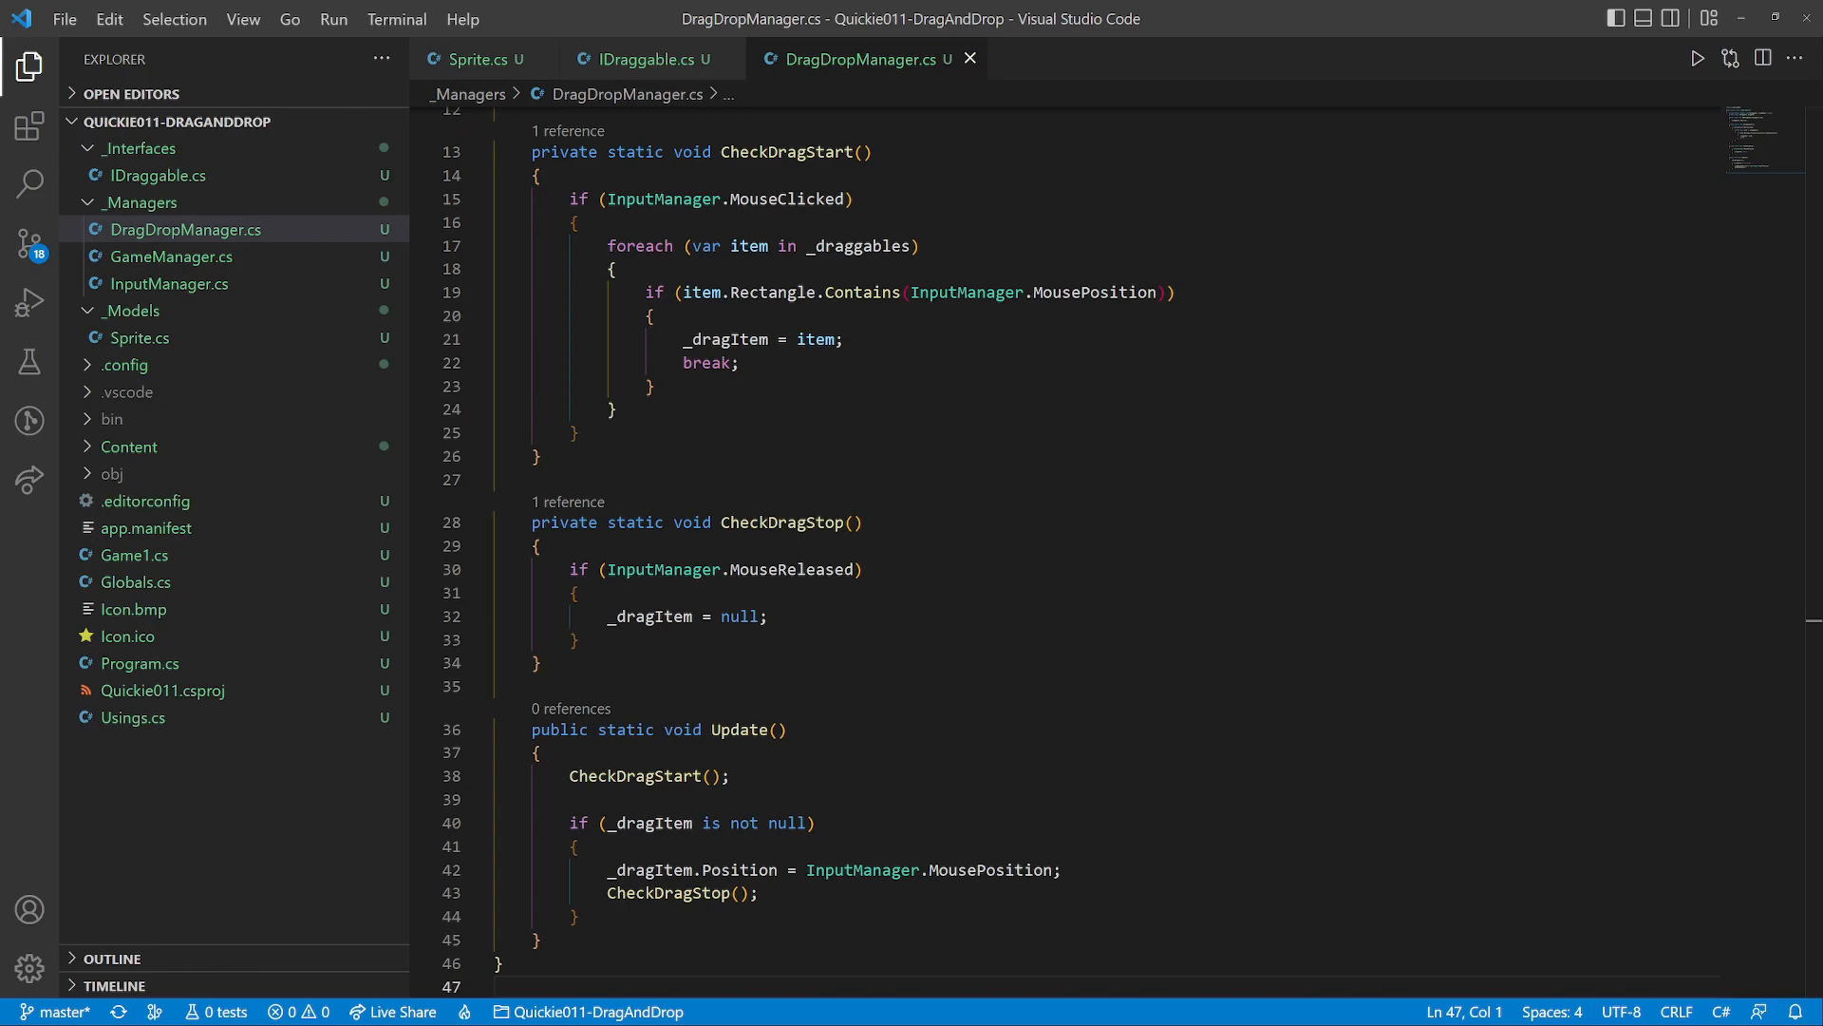
{"action": "left_click", "coordinate": [641, 59]}
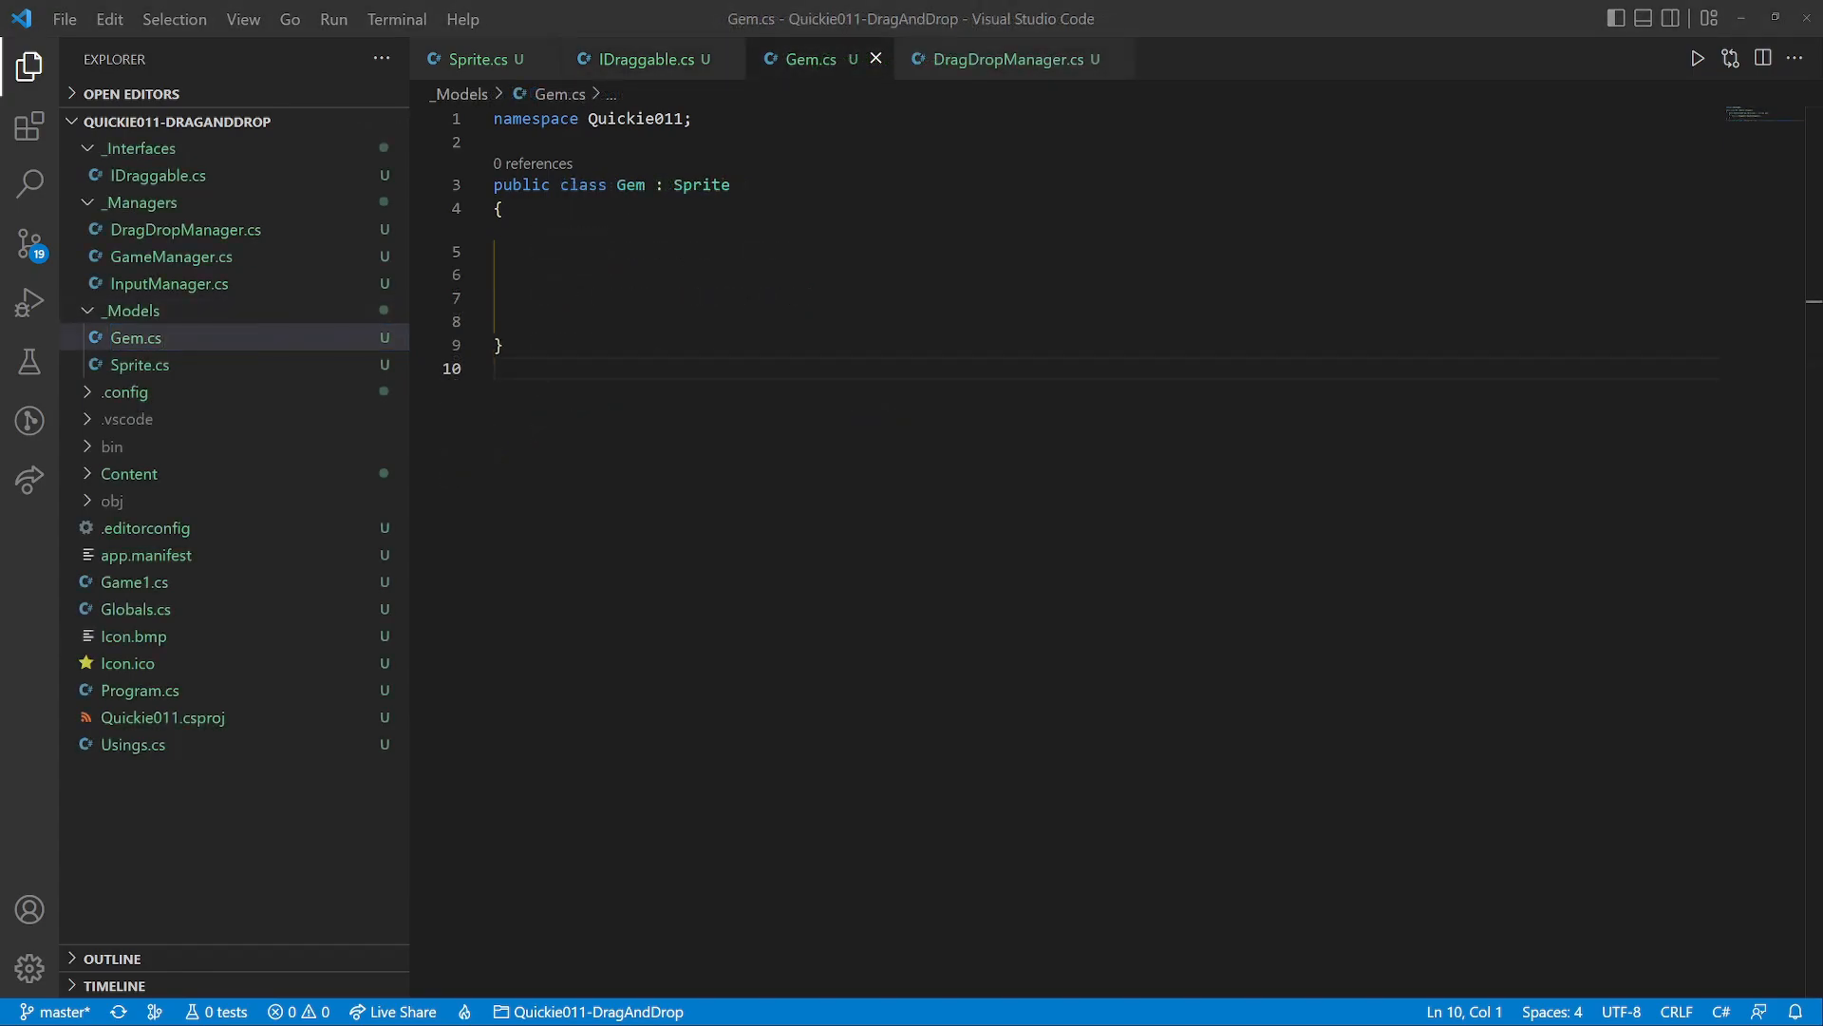
Make Gem implement IDraggable and register itself, then run the game from GameManager.cs
{"action": "type", "text": ", IDraggable"}
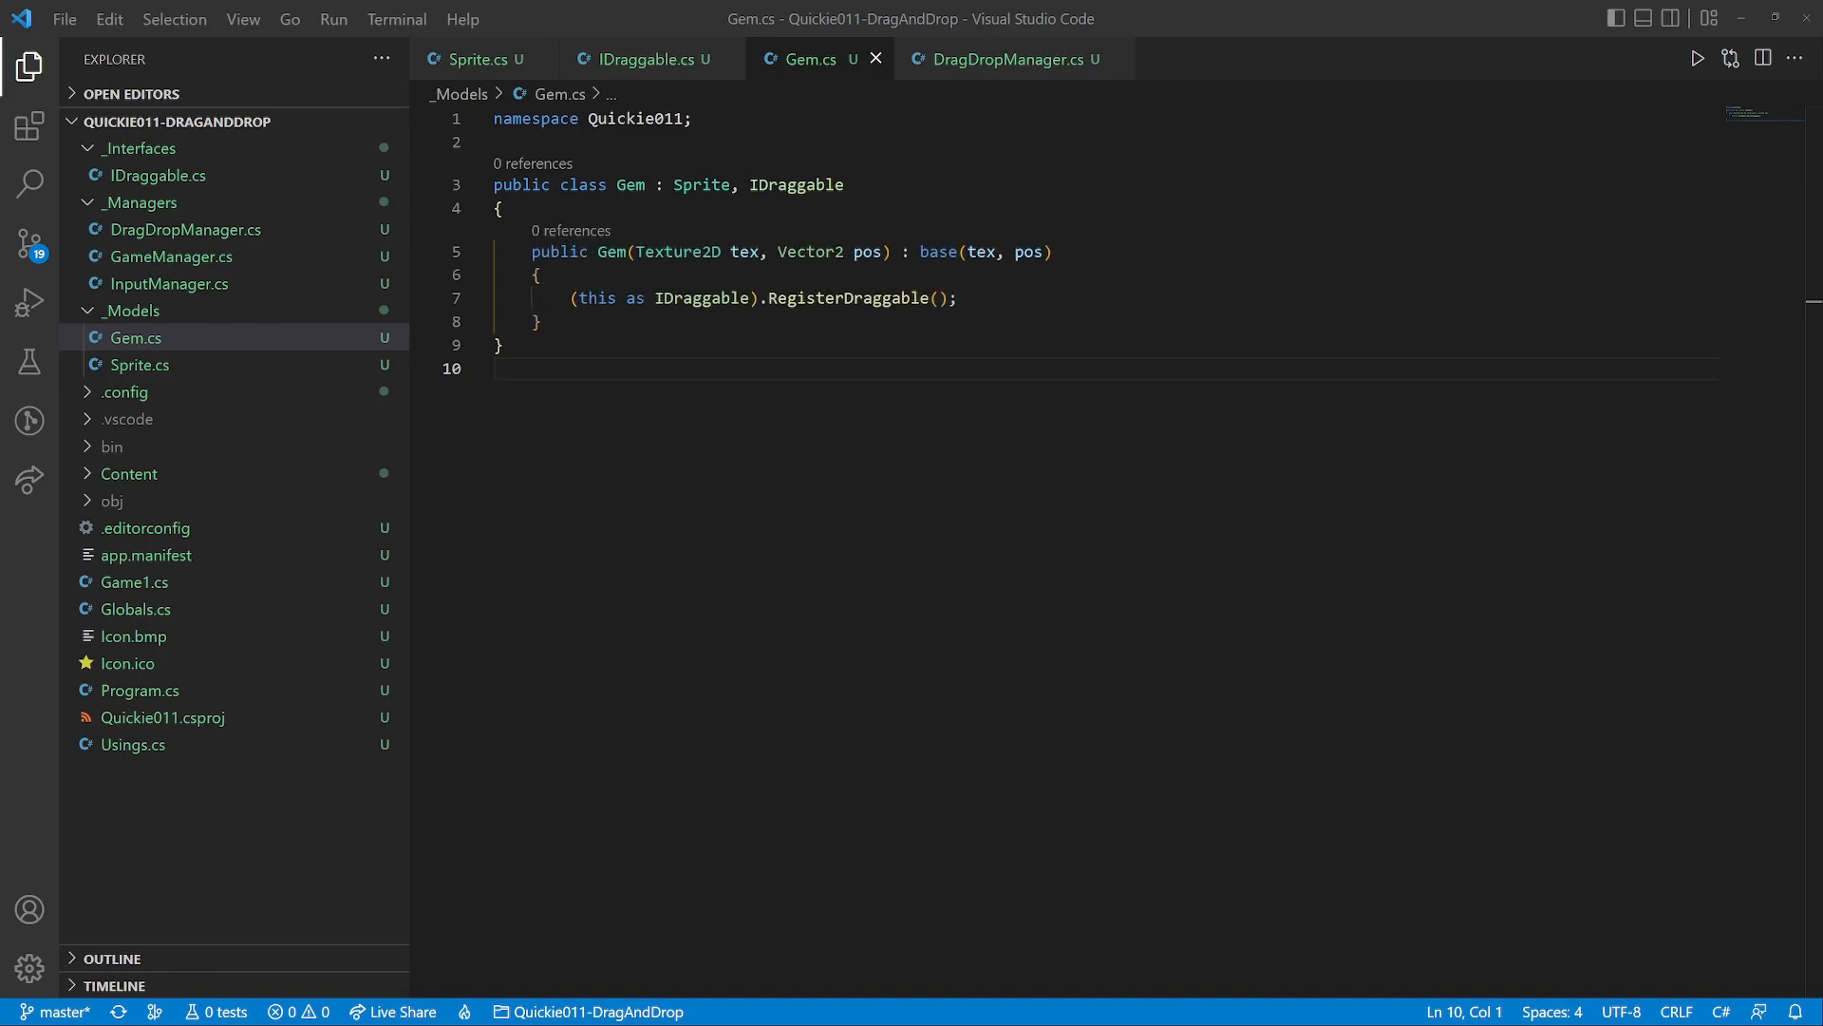
{"action": "left_click", "coordinate": [171, 256]}
{"action": "type", "text": "dotnet run"}
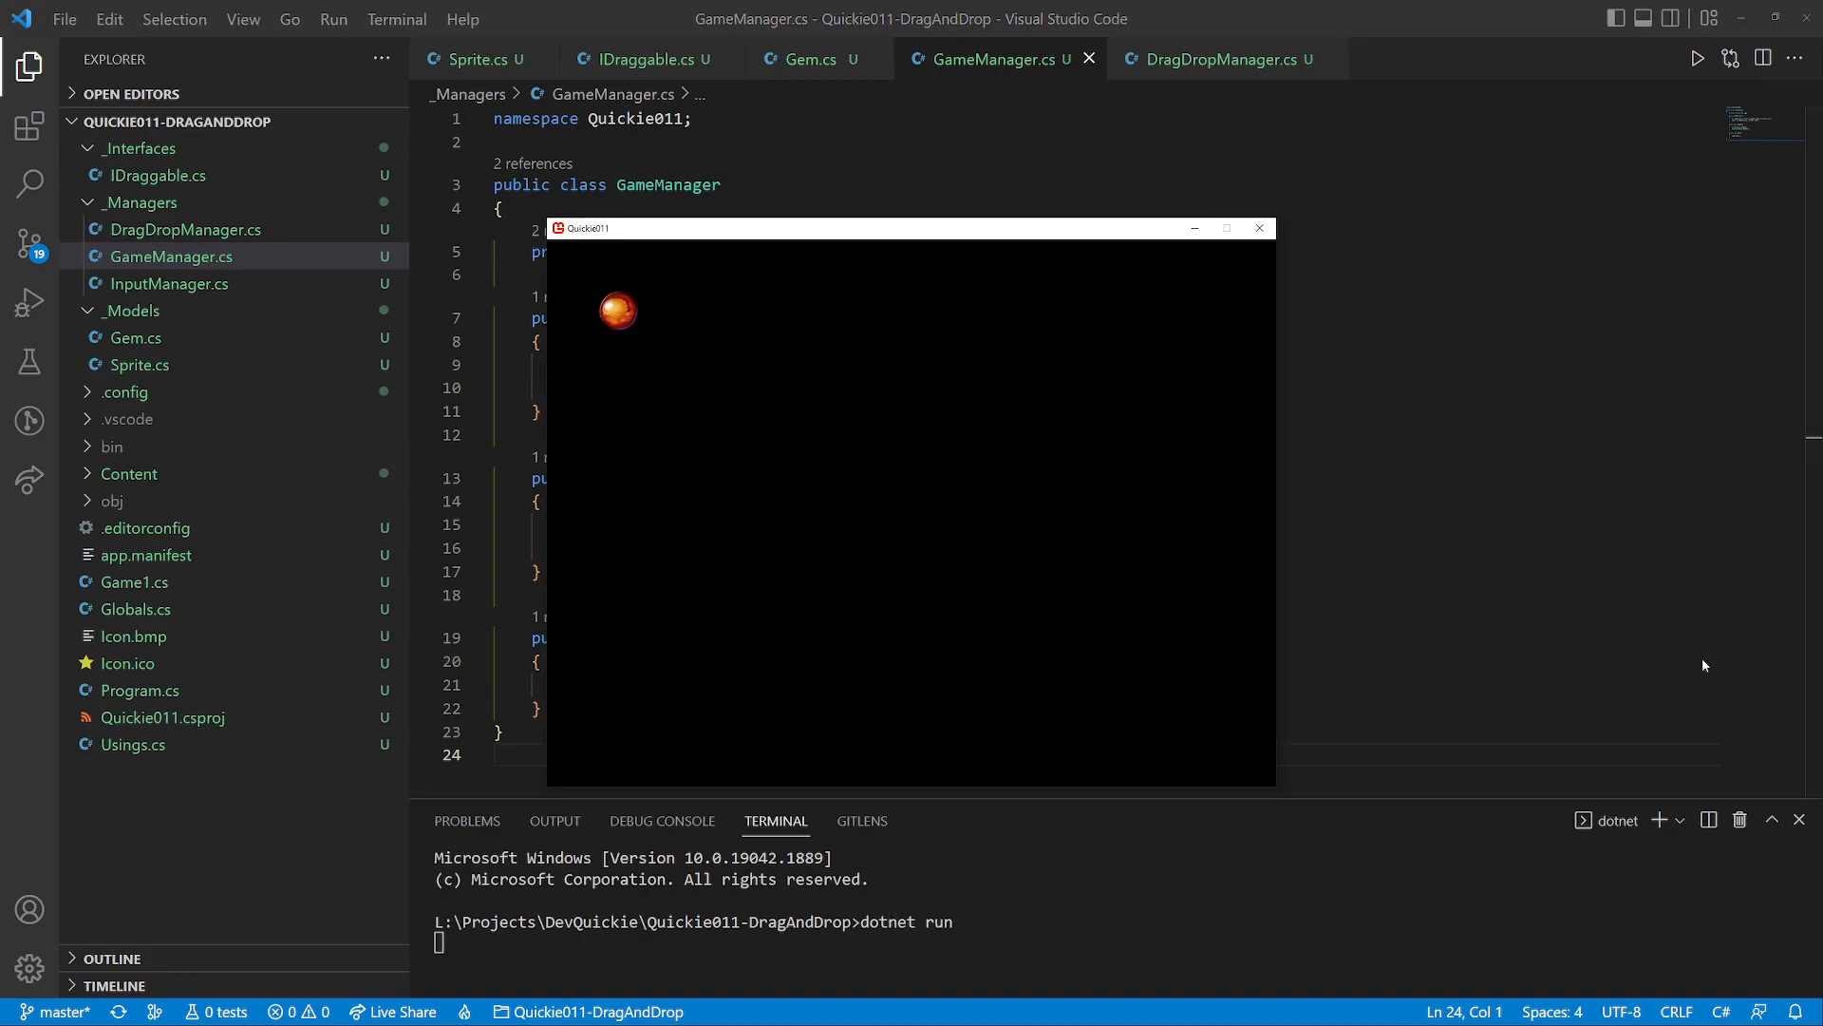
Drag the gem around the running game window and drop it in the centre
{"action": "left_click_drag", "start_coordinate": [617, 311], "coordinate": [915, 416]}
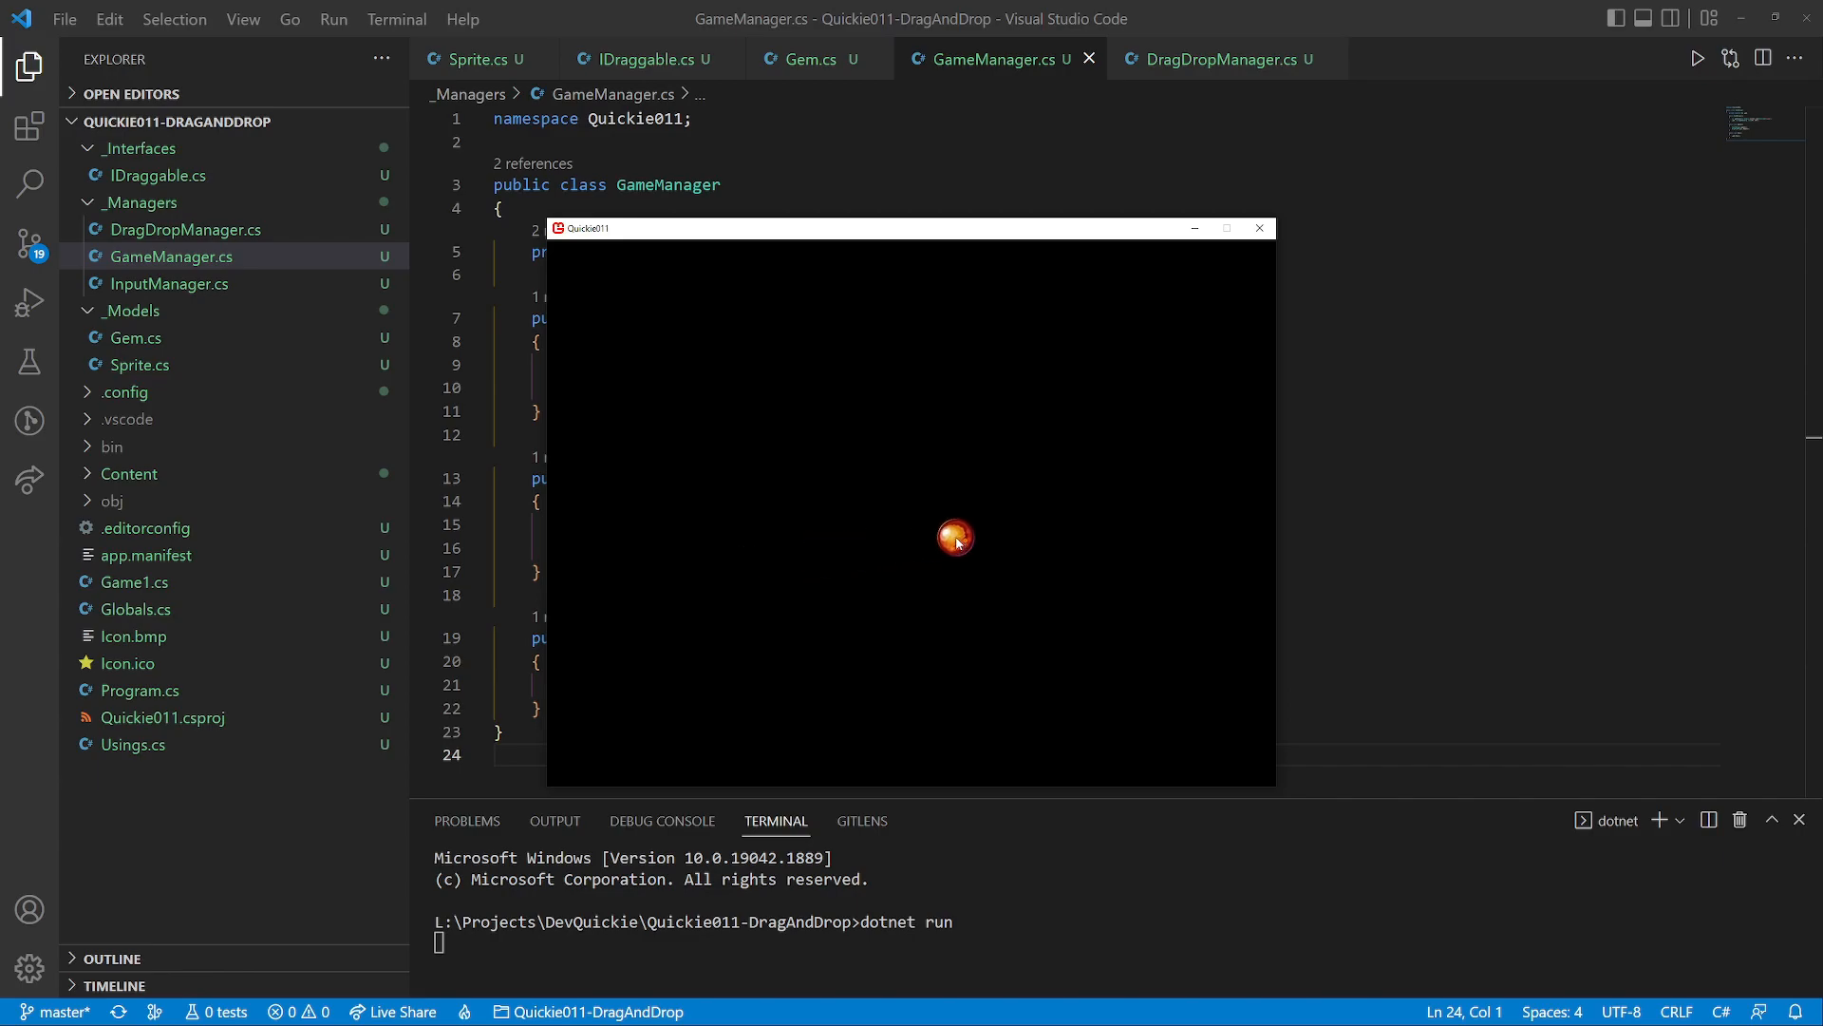
{"action": "left_click_drag", "start_coordinate": [955, 537], "coordinate": [867, 452]}
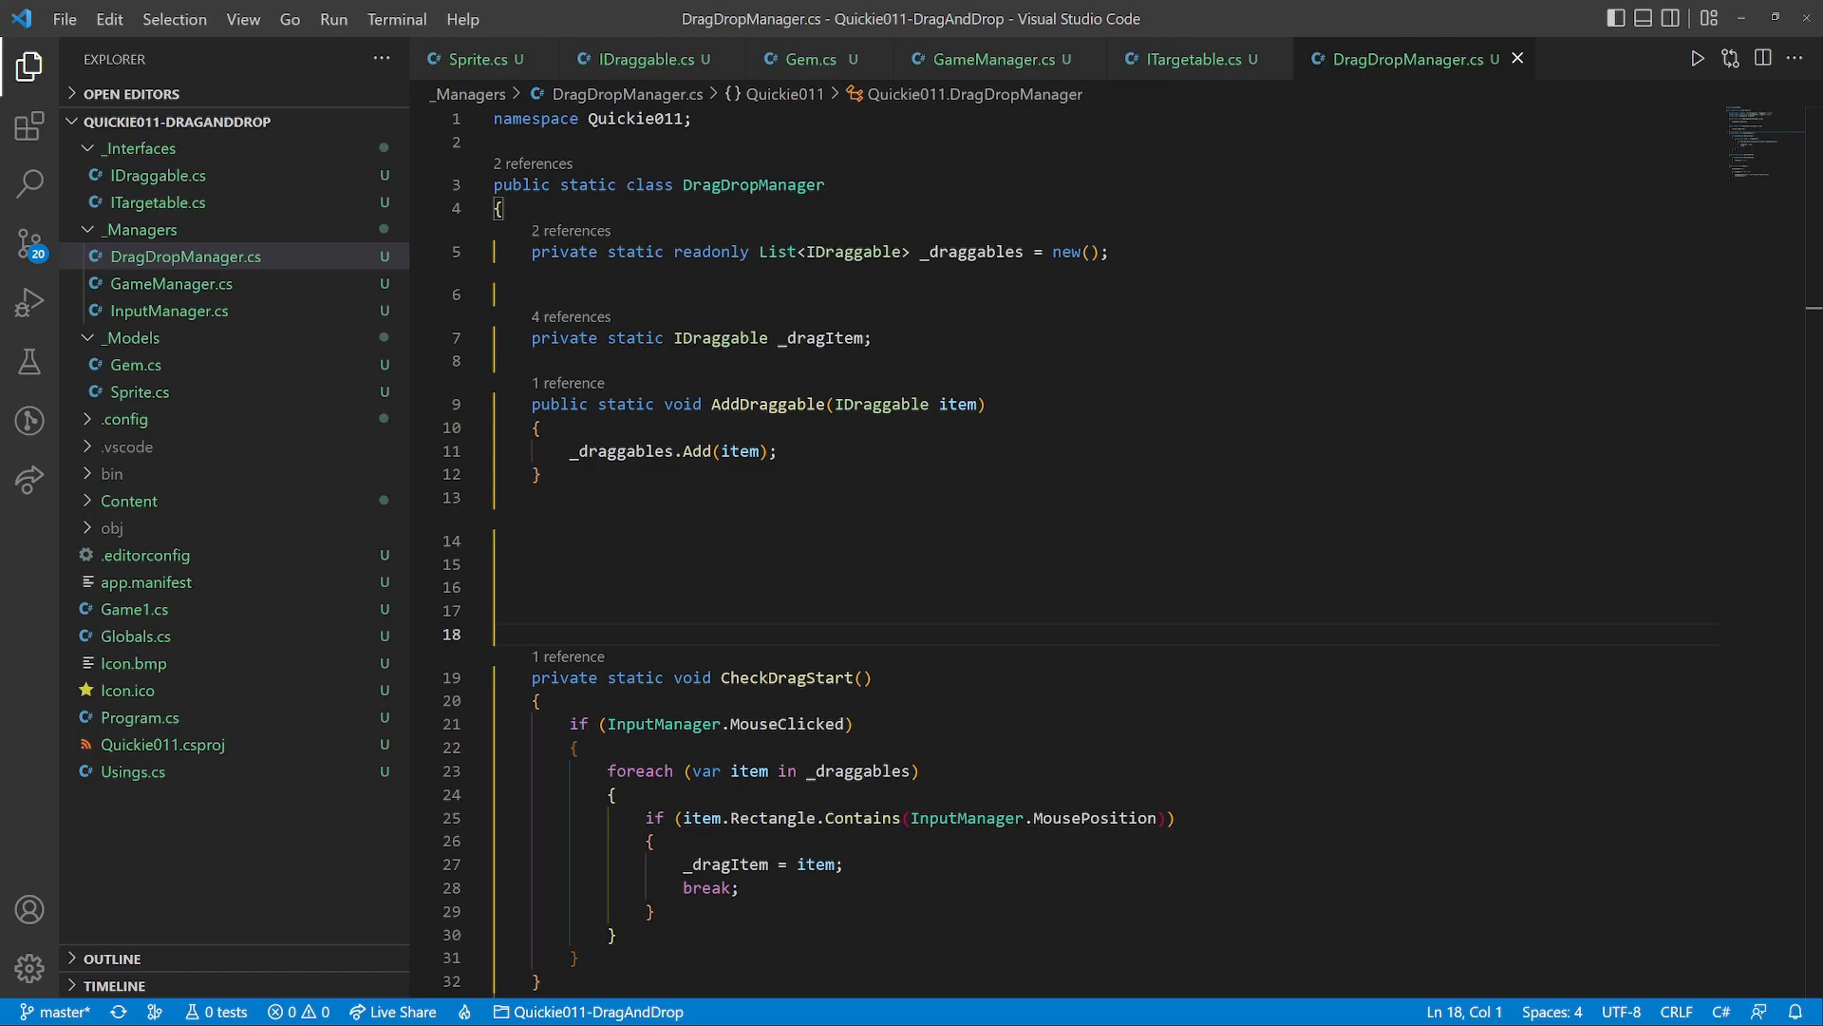
Add a _targets list and a CheckTarget snap method, called from CheckDragStop
{"action": "type", "text": "private static readonly List<ITargetable> _targets = new();"}
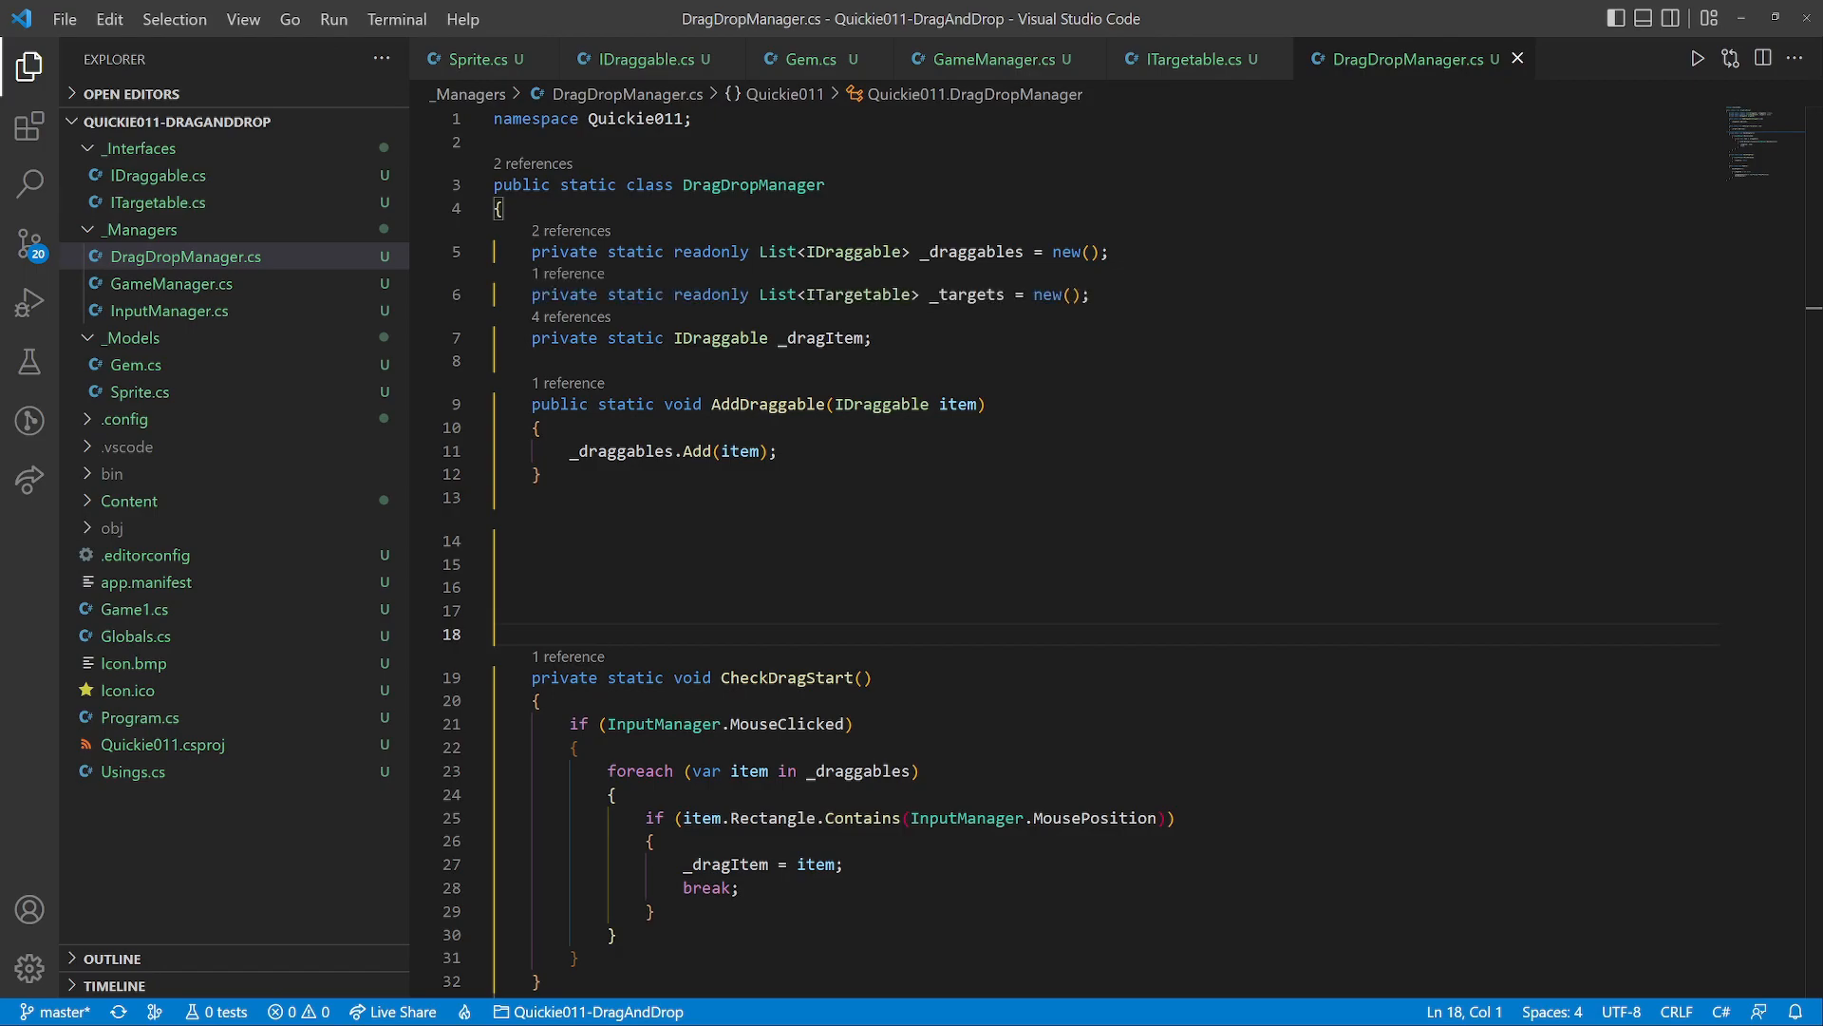
{"action": "scroll", "scroll_direction": "down", "scroll_amount": 3}
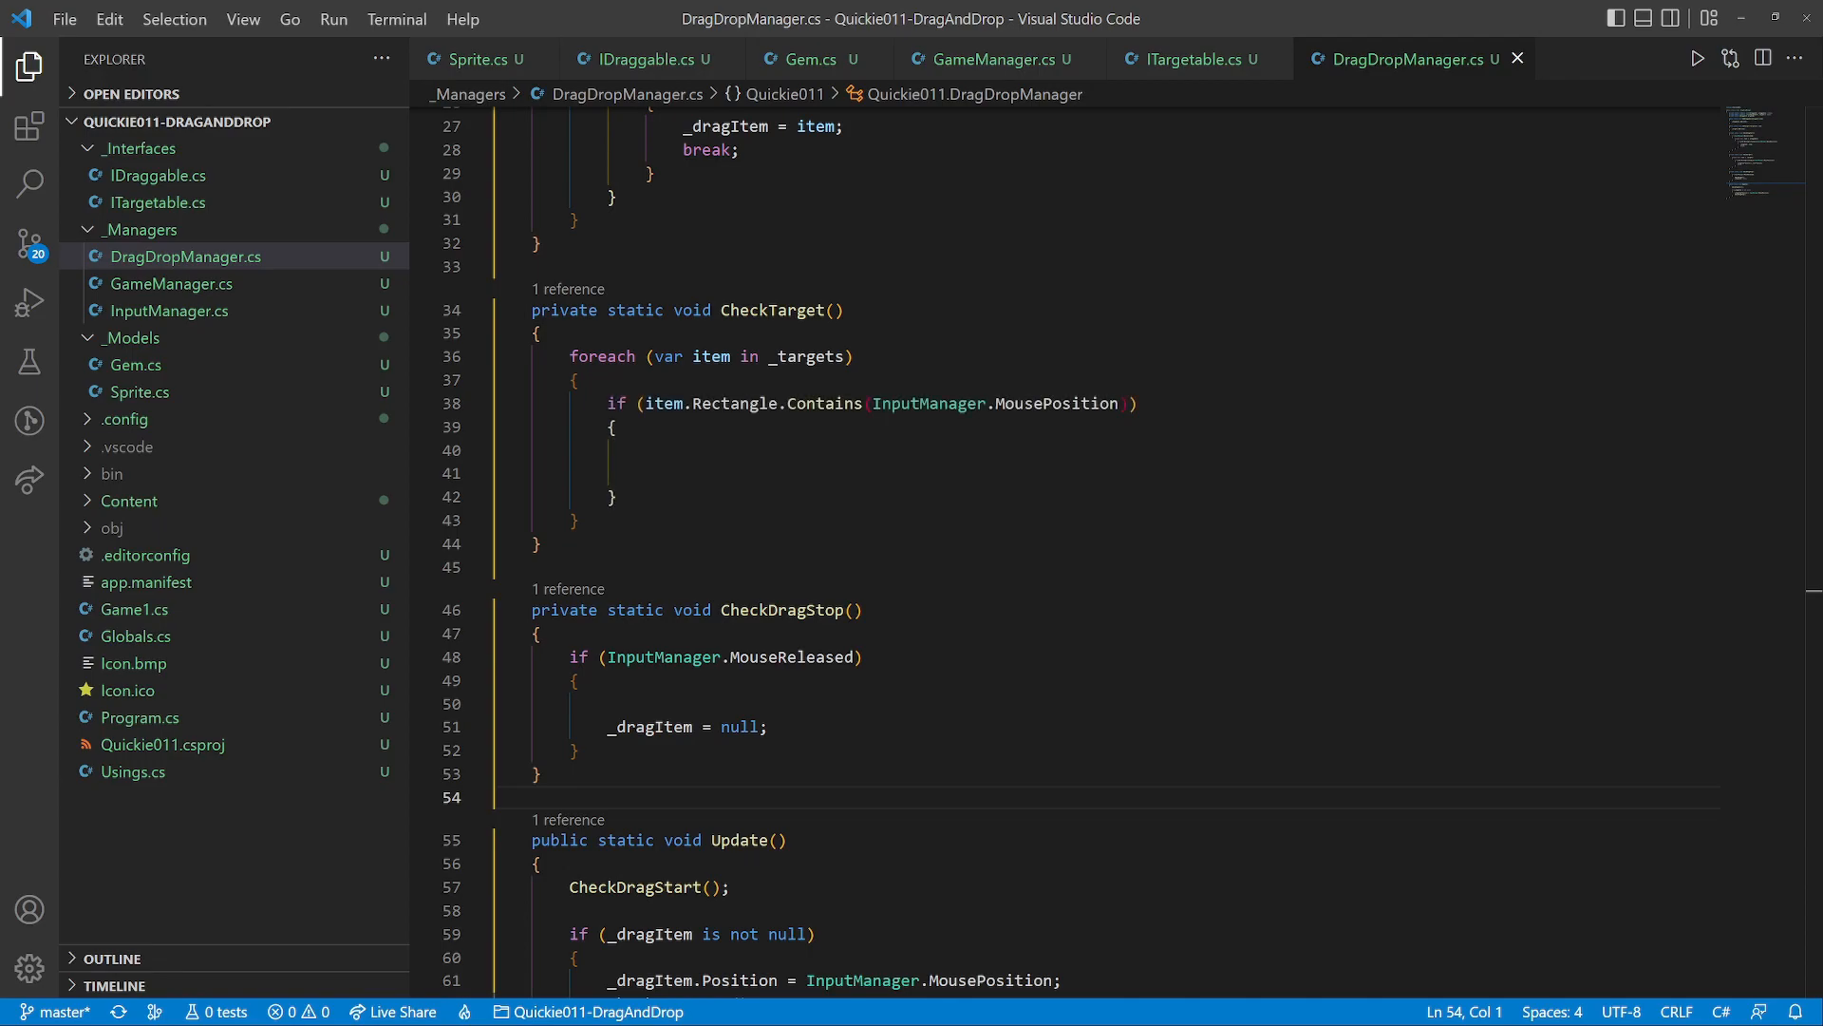
{"action": "type", "text": "_dragItem.Position = item.Position;"}
{"action": "left_click", "coordinate": [1109, 473]}
{"action": "type", "text": "break;"}
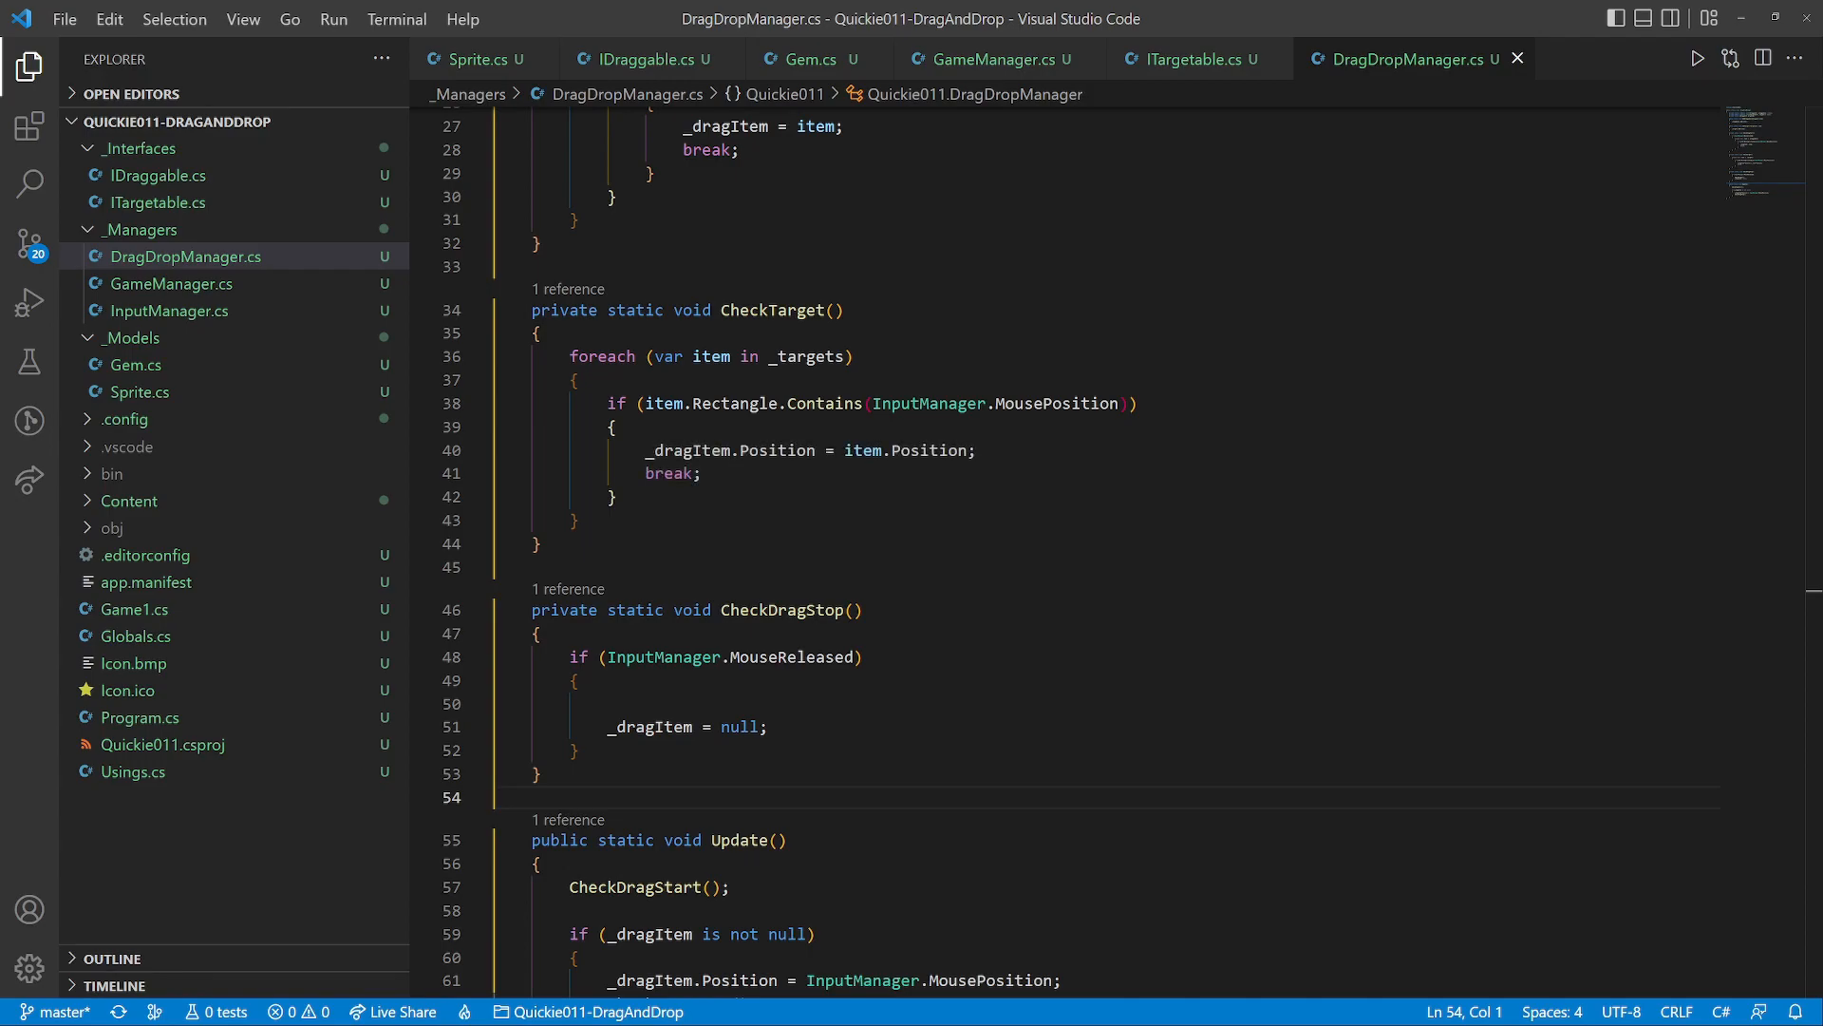
{"action": "type", "text": "CheckTarget();"}
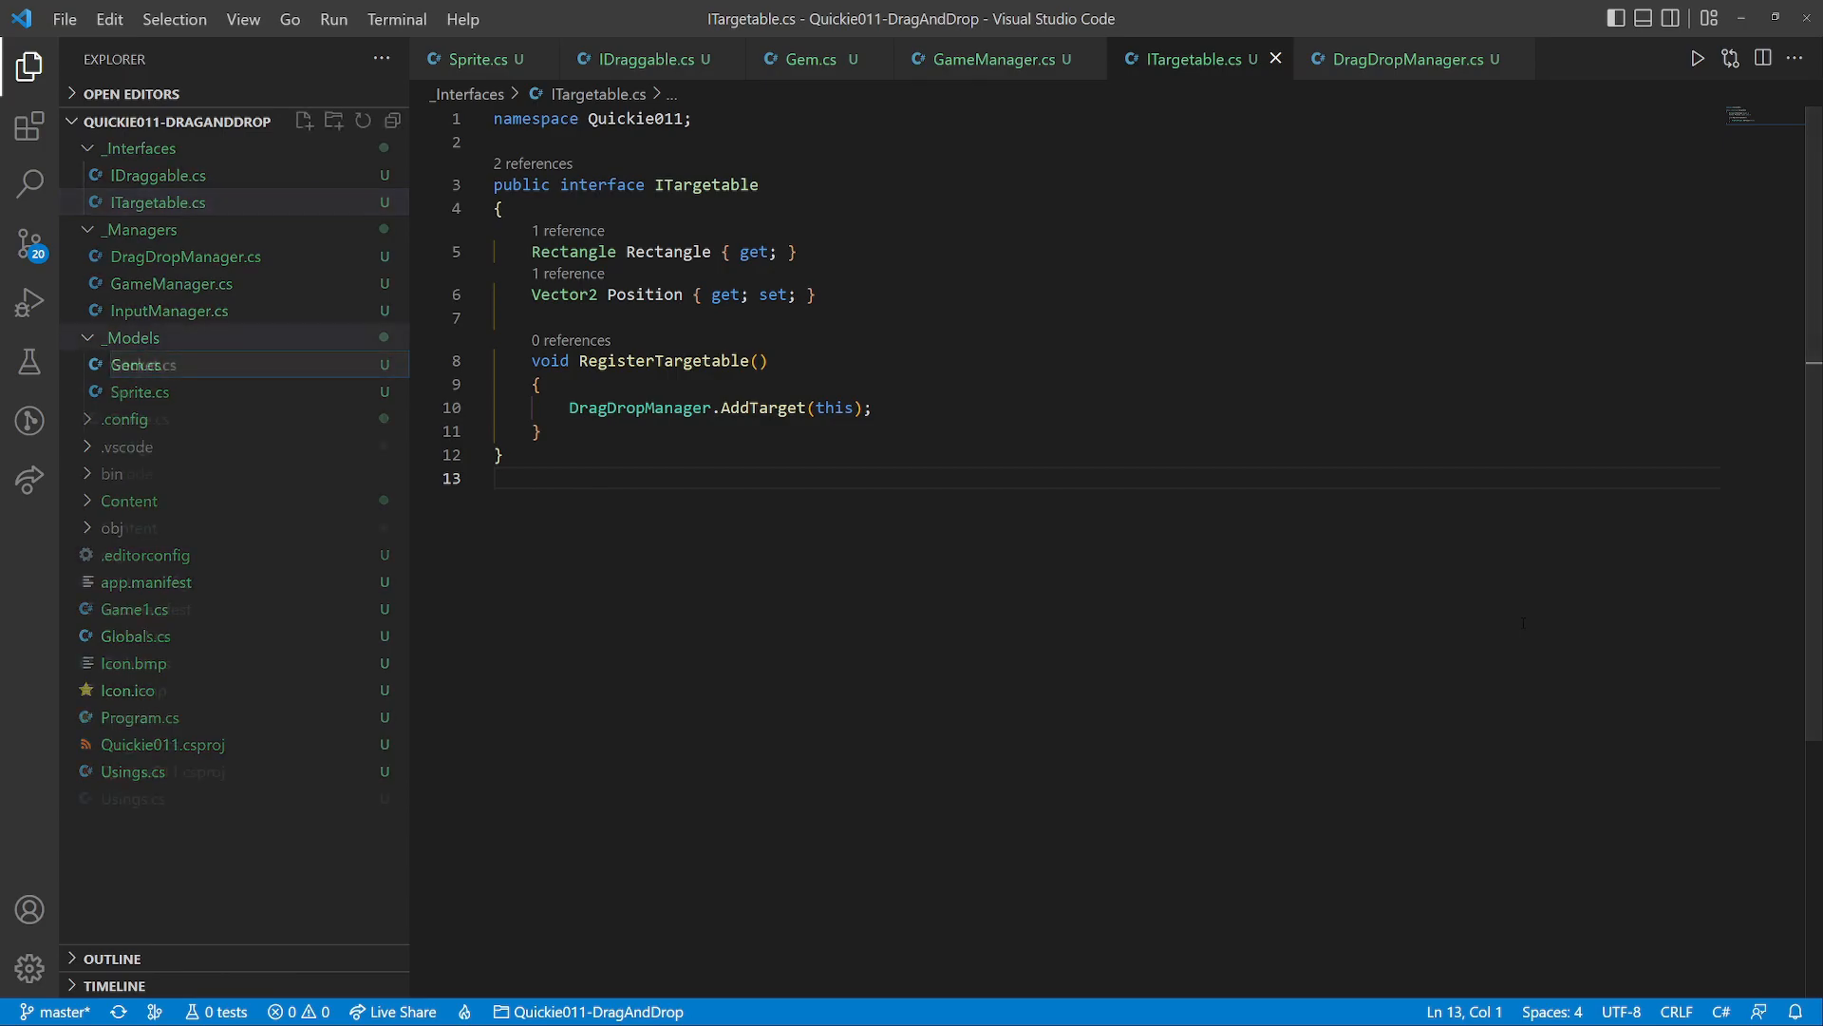
Create Socket.cs as a Sprite subclass implementing ITargetable
{"action": "left_click", "coordinate": [142, 391]}
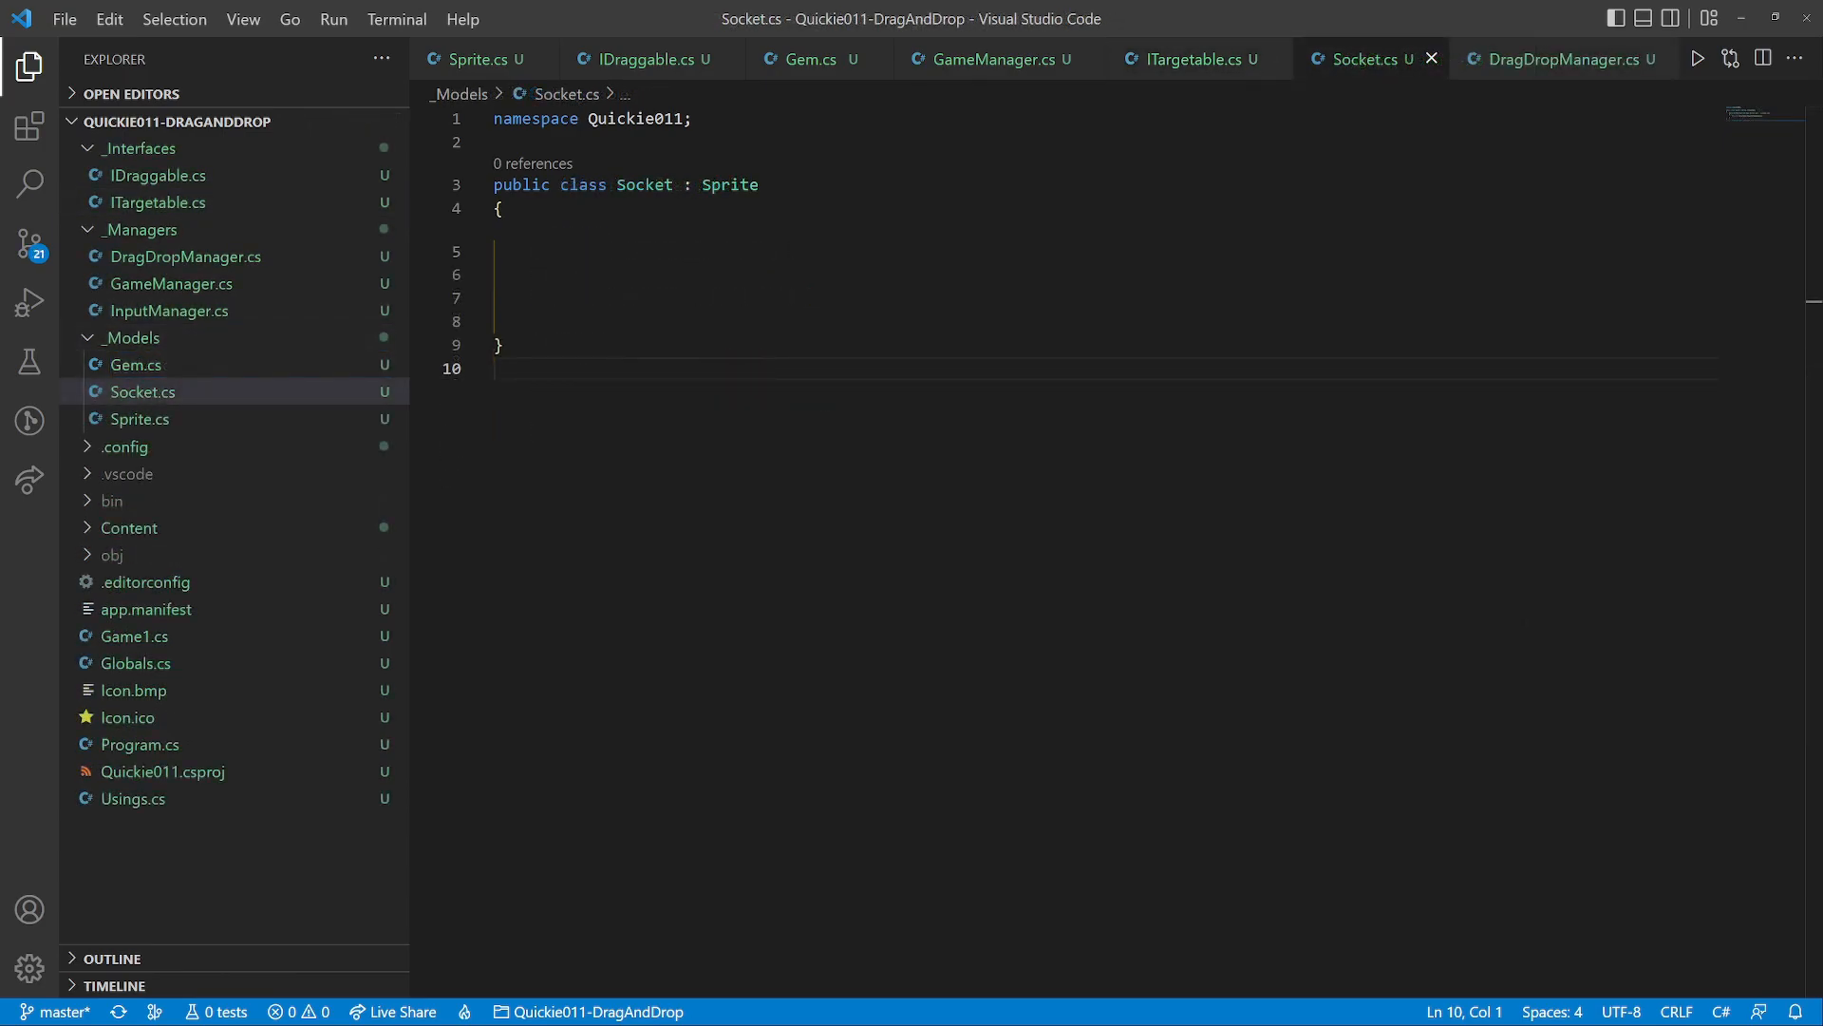
{"action": "type", "text": ", ITargetable"}
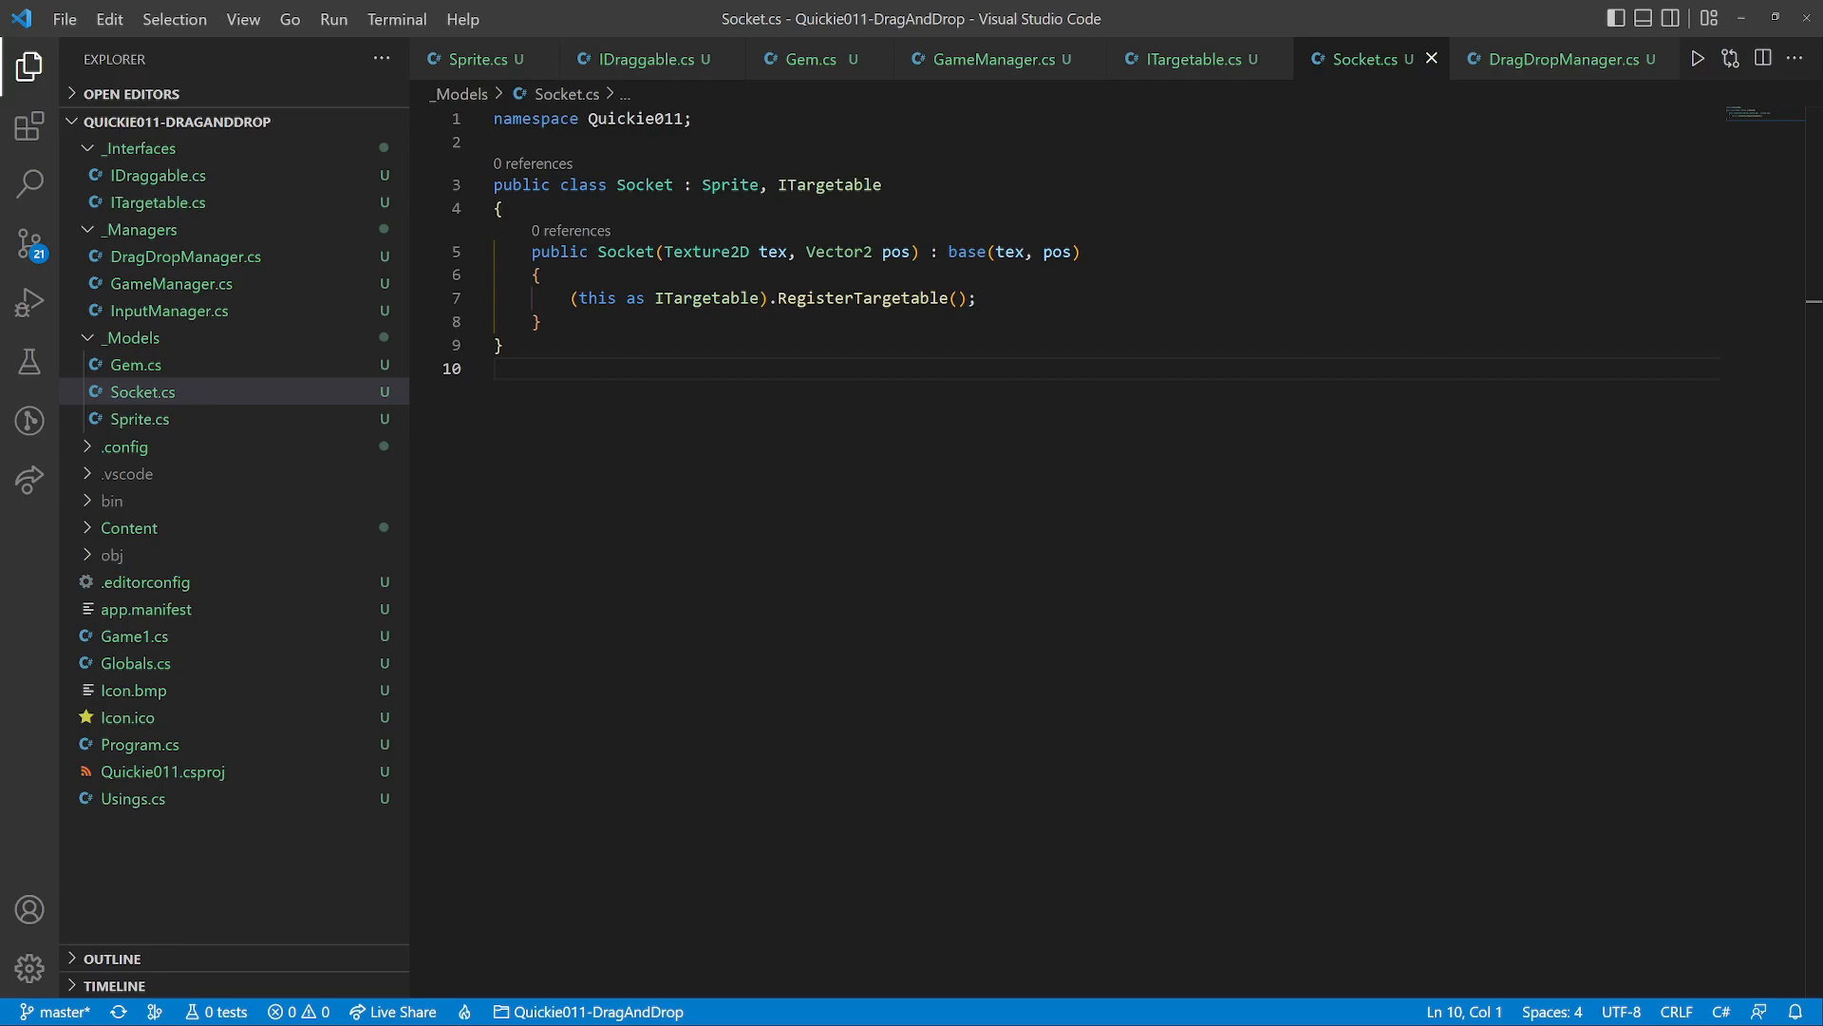
{"action": "left_click", "coordinate": [1001, 59]}
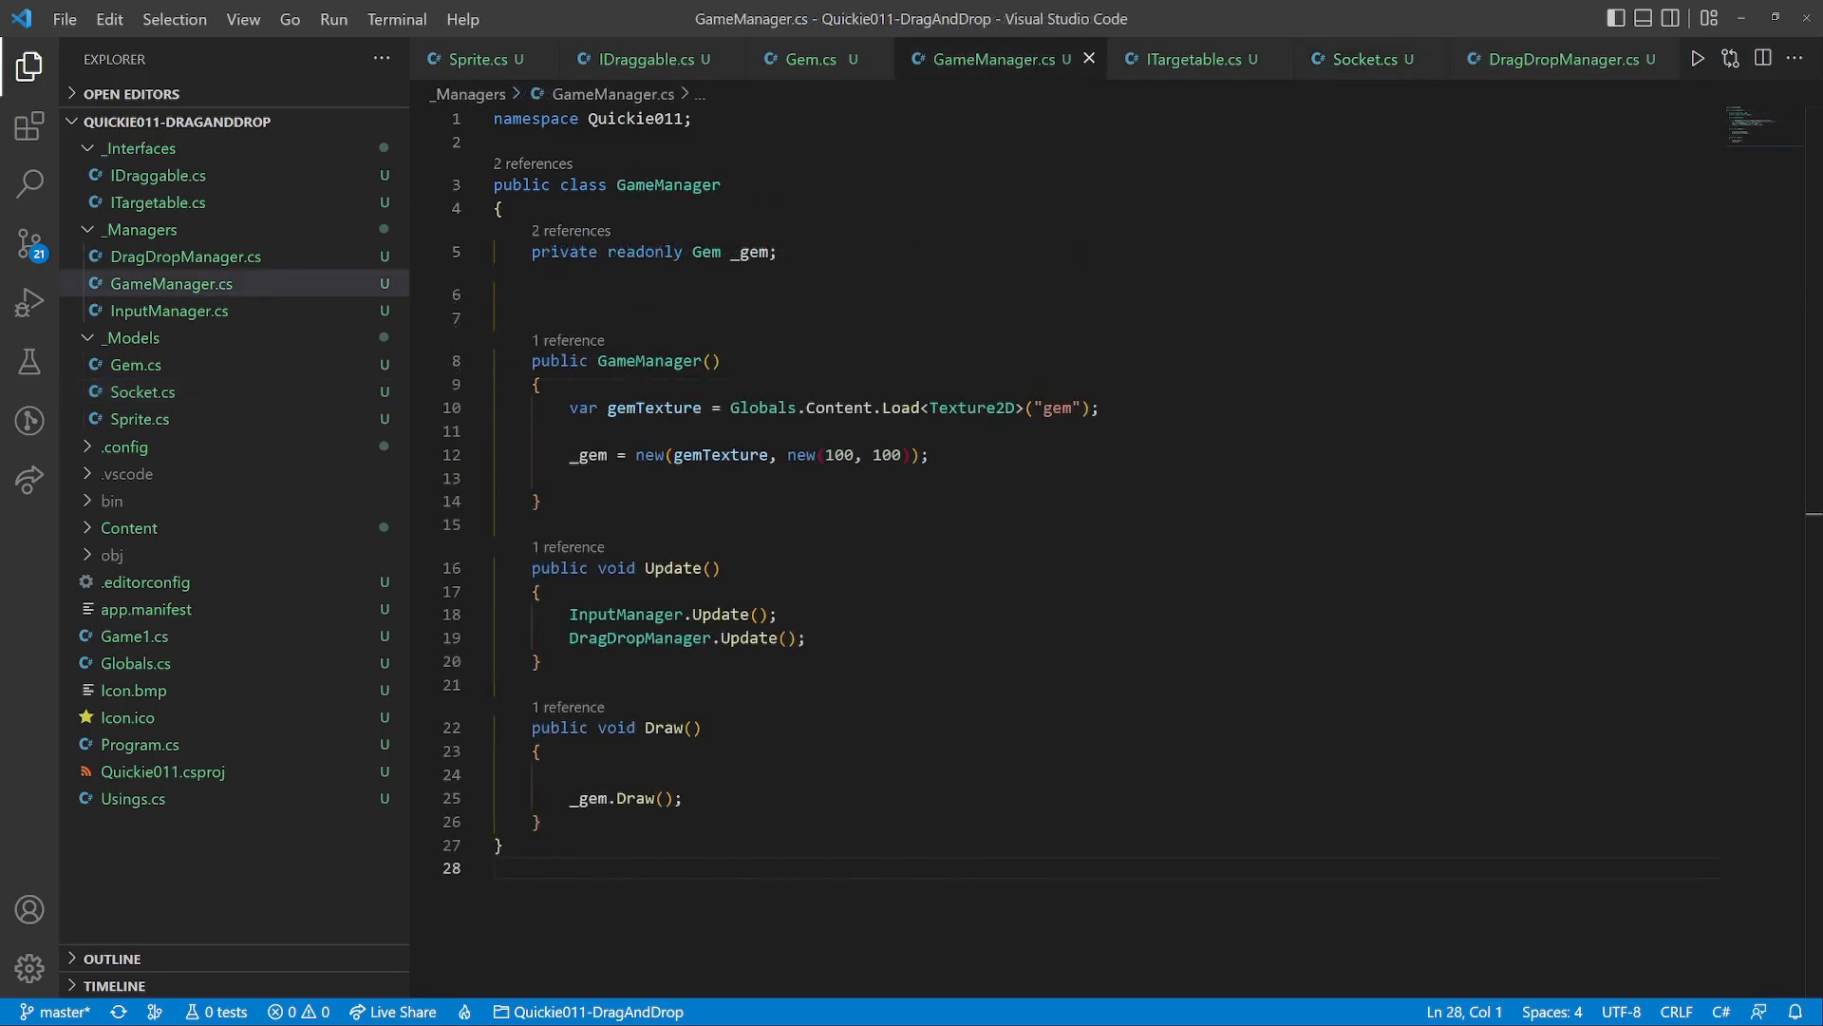
Add a _socket to GameManager, loading the 'socket' texture and drawing it
{"action": "type", "text": "private readonly Socket _socket;"}
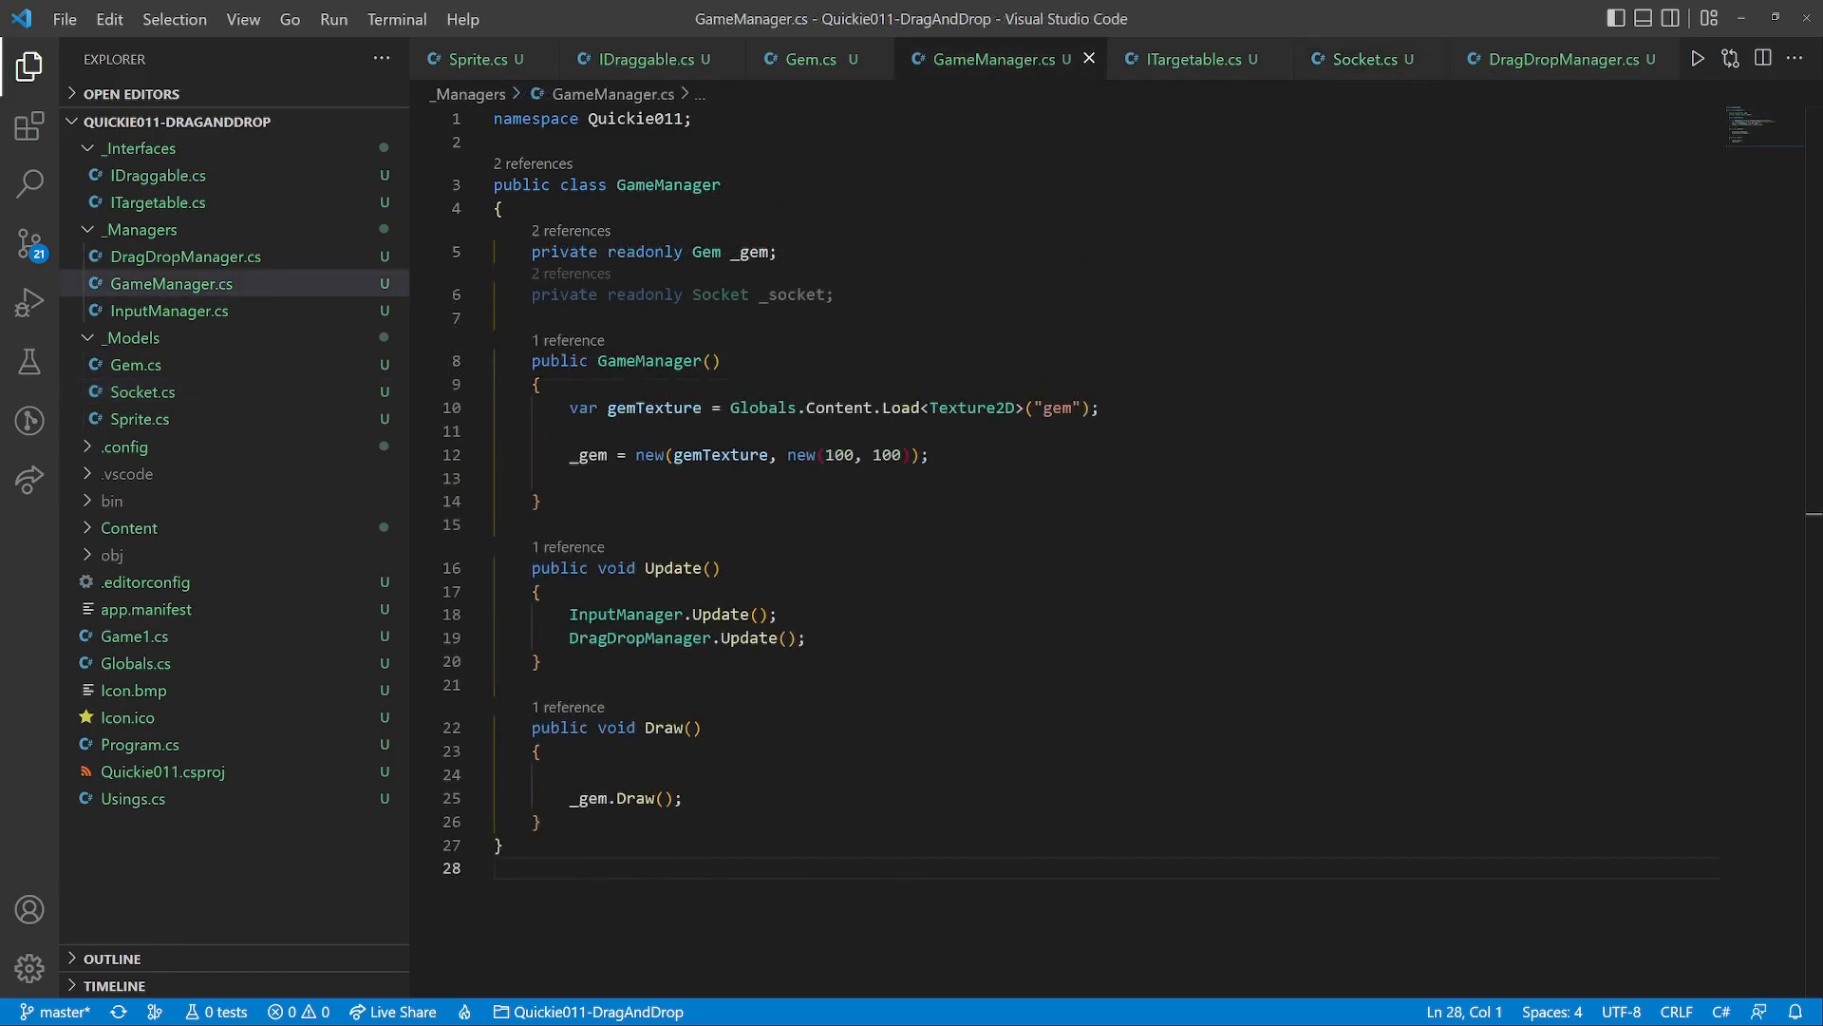
{"action": "type", "text": "var socketTexture = Globals.Content.Load<Texture2D>(\"socket\");"}
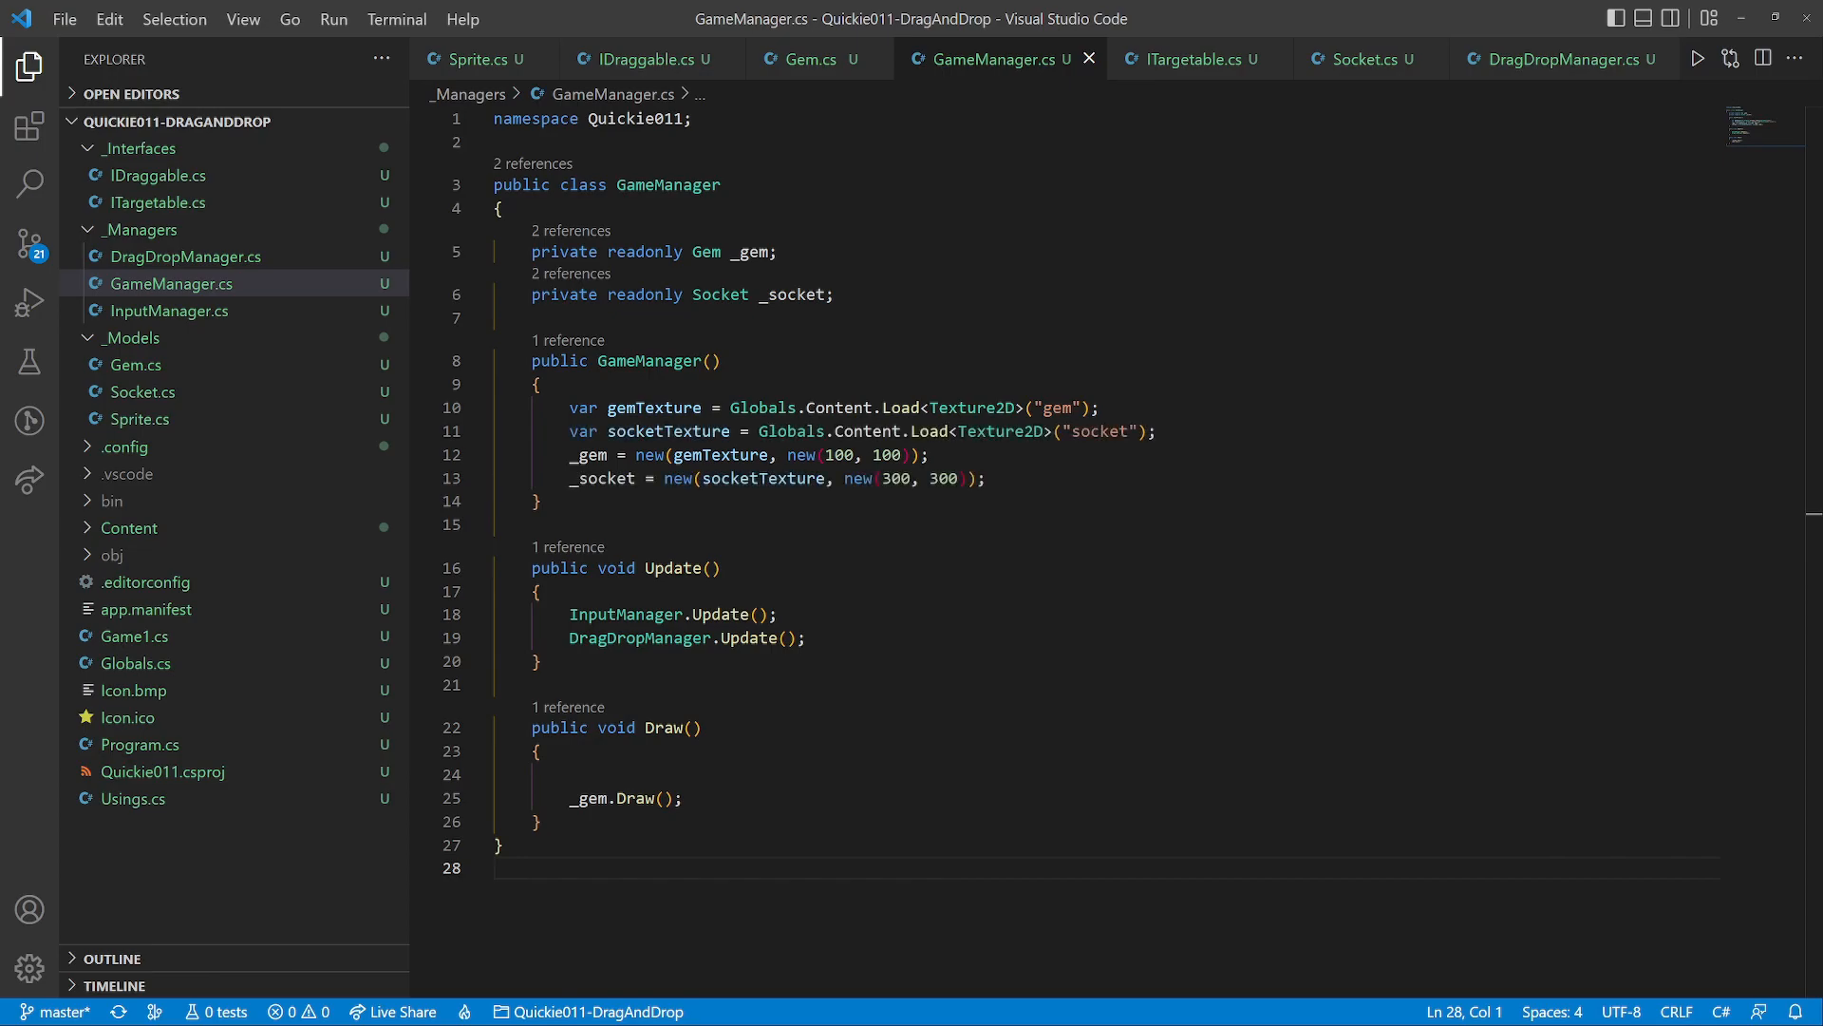
{"action": "type", "text": "_socket.Draw();"}
{"action": "type", "text": "dotnet run"}
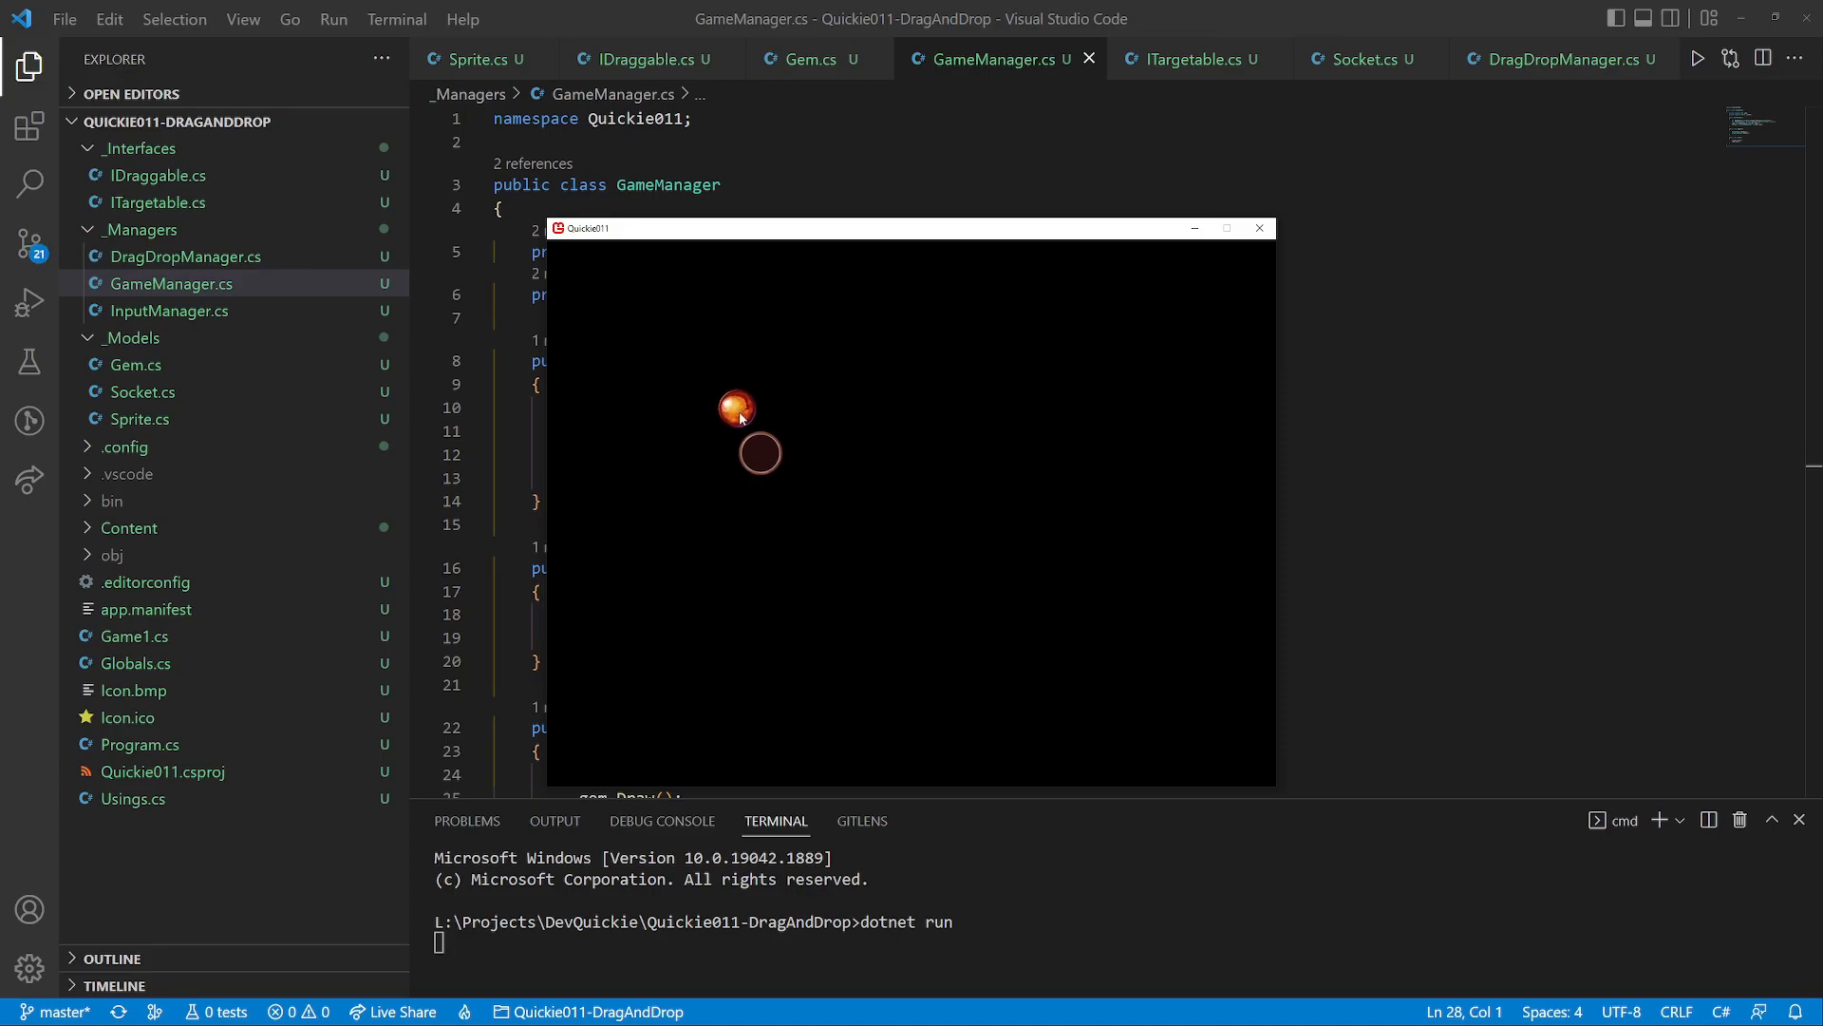
Drag the gem onto the socket to test snapping, then add a List<Gem> _gems
{"action": "left_click_drag", "start_coordinate": [737, 409], "coordinate": [758, 454]}
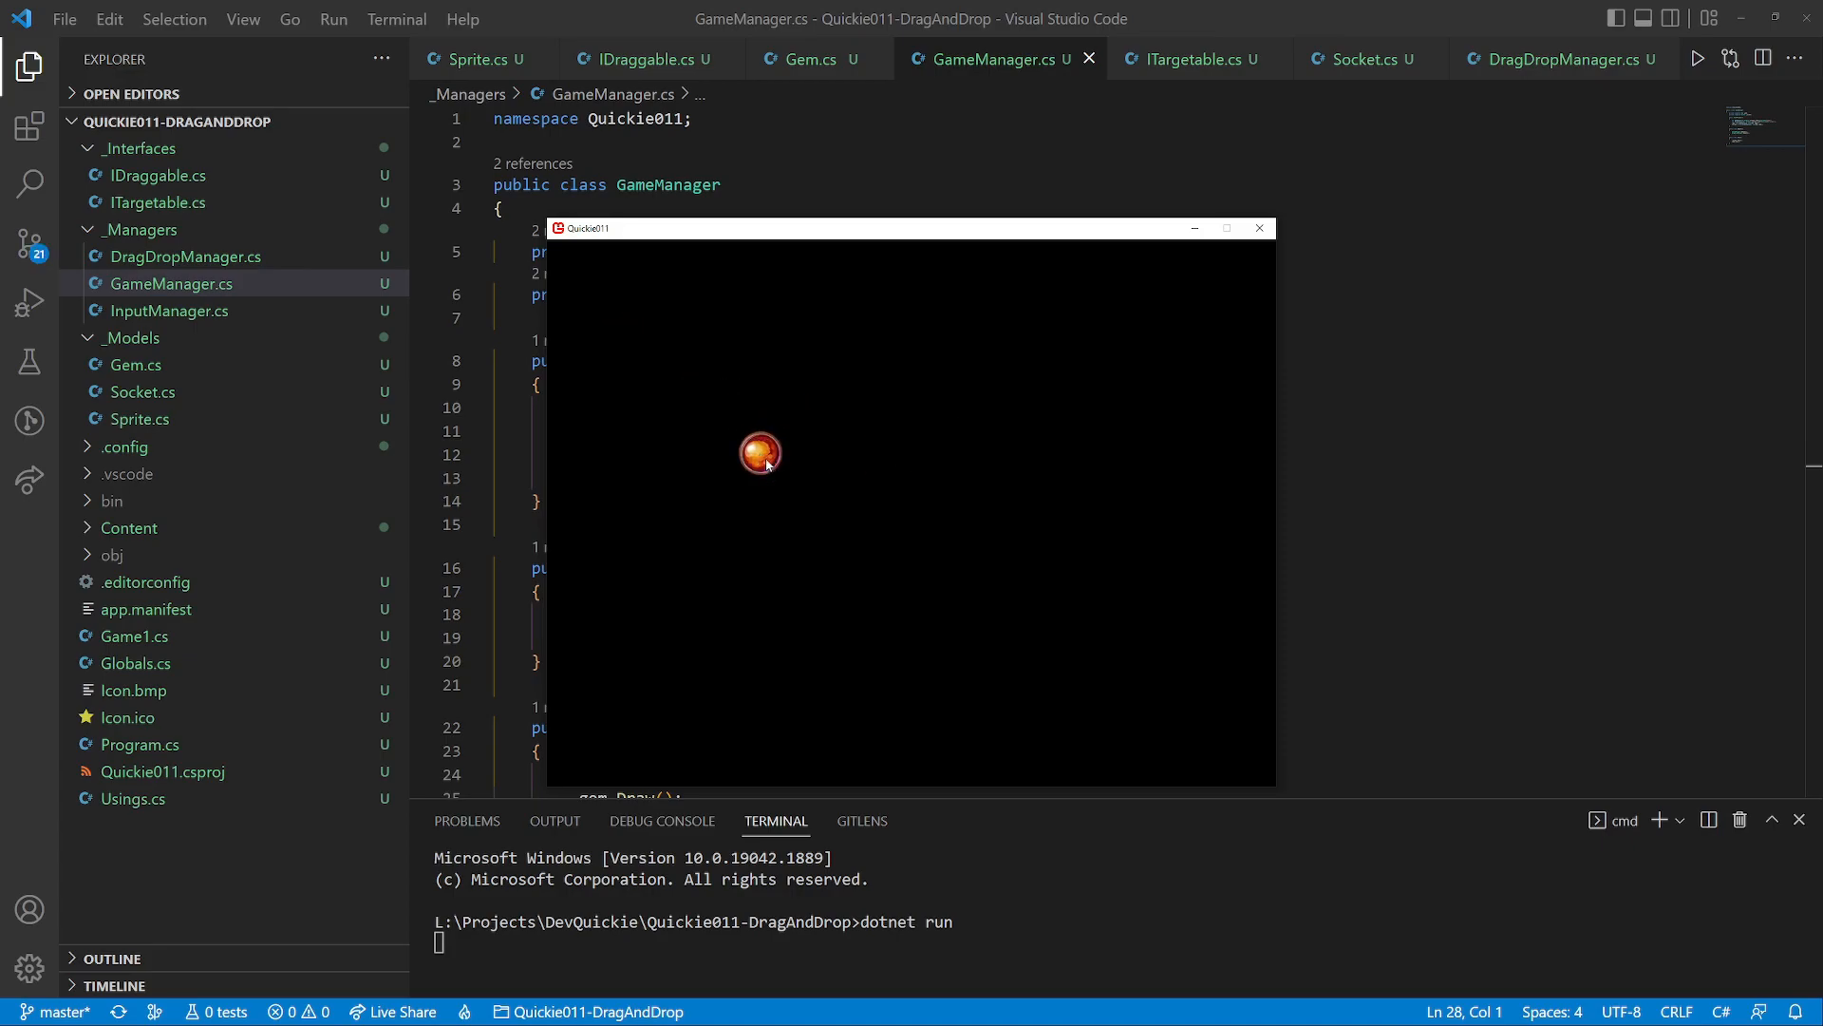
{"action": "left_click_drag", "start_coordinate": [761, 452], "coordinate": [788, 422]}
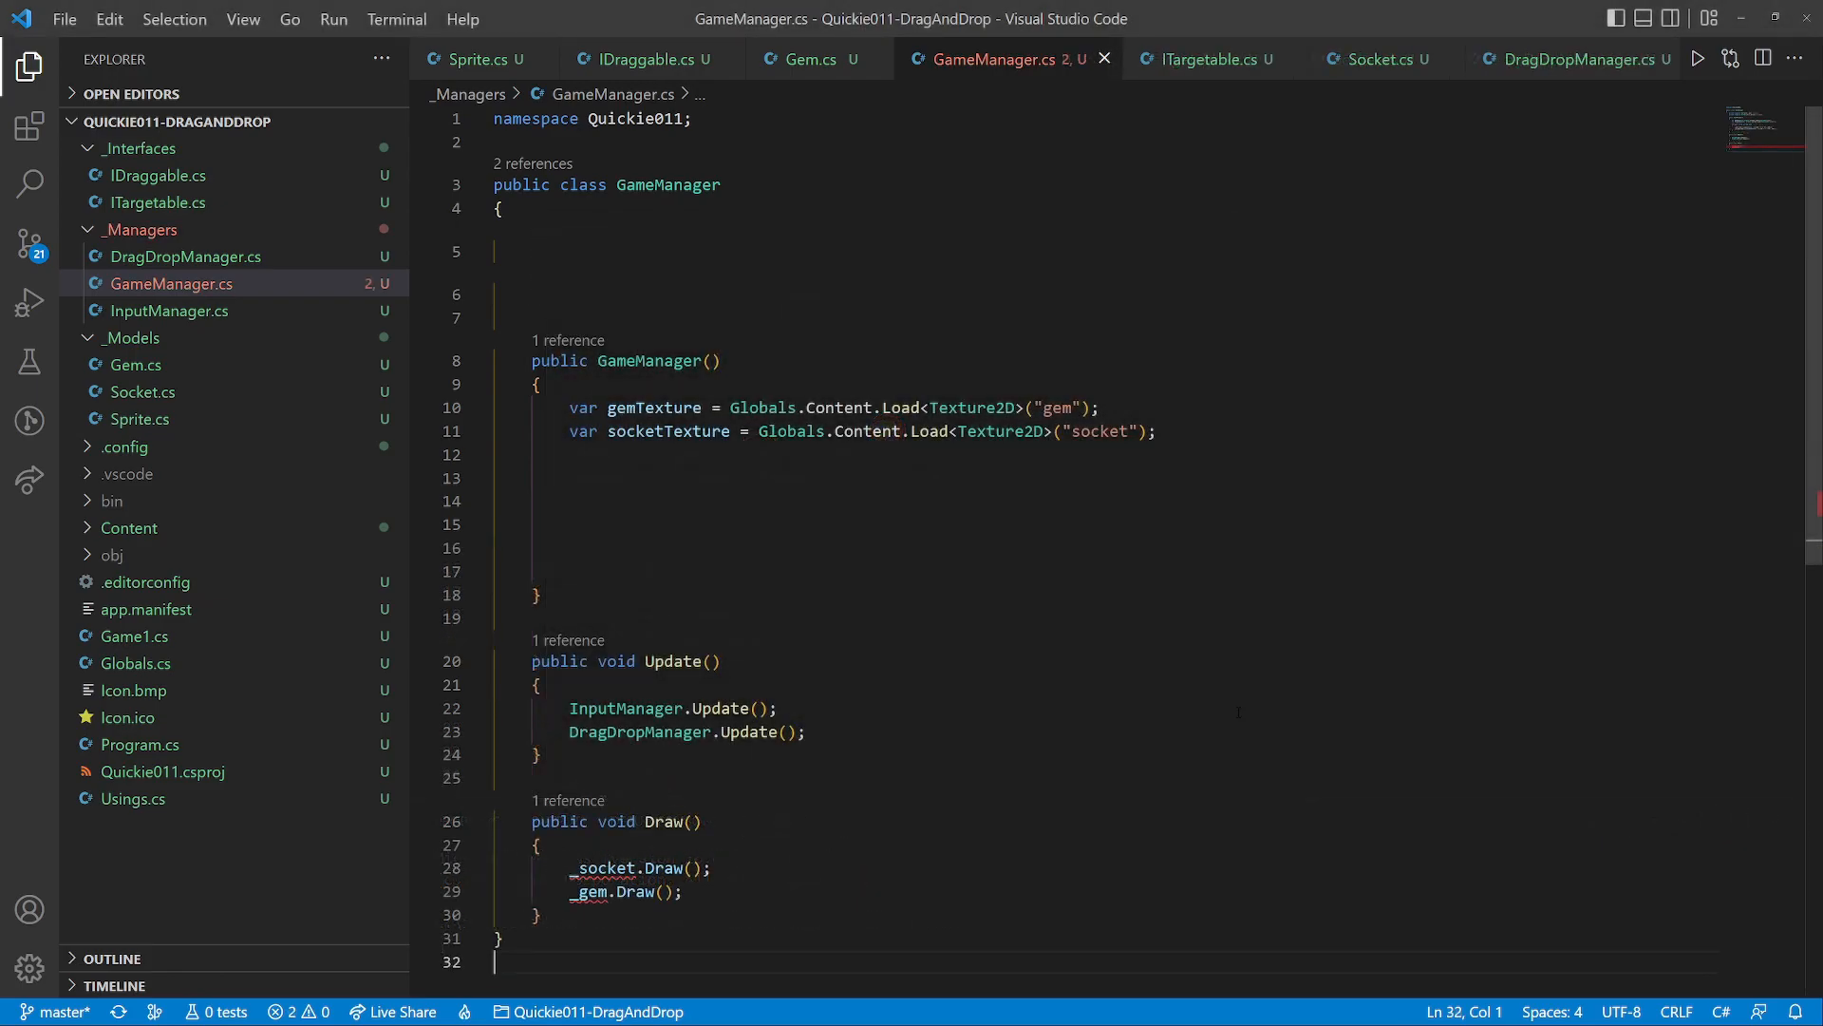
{"action": "type", "text": "private readonly List<Gem> _gems = new();"}
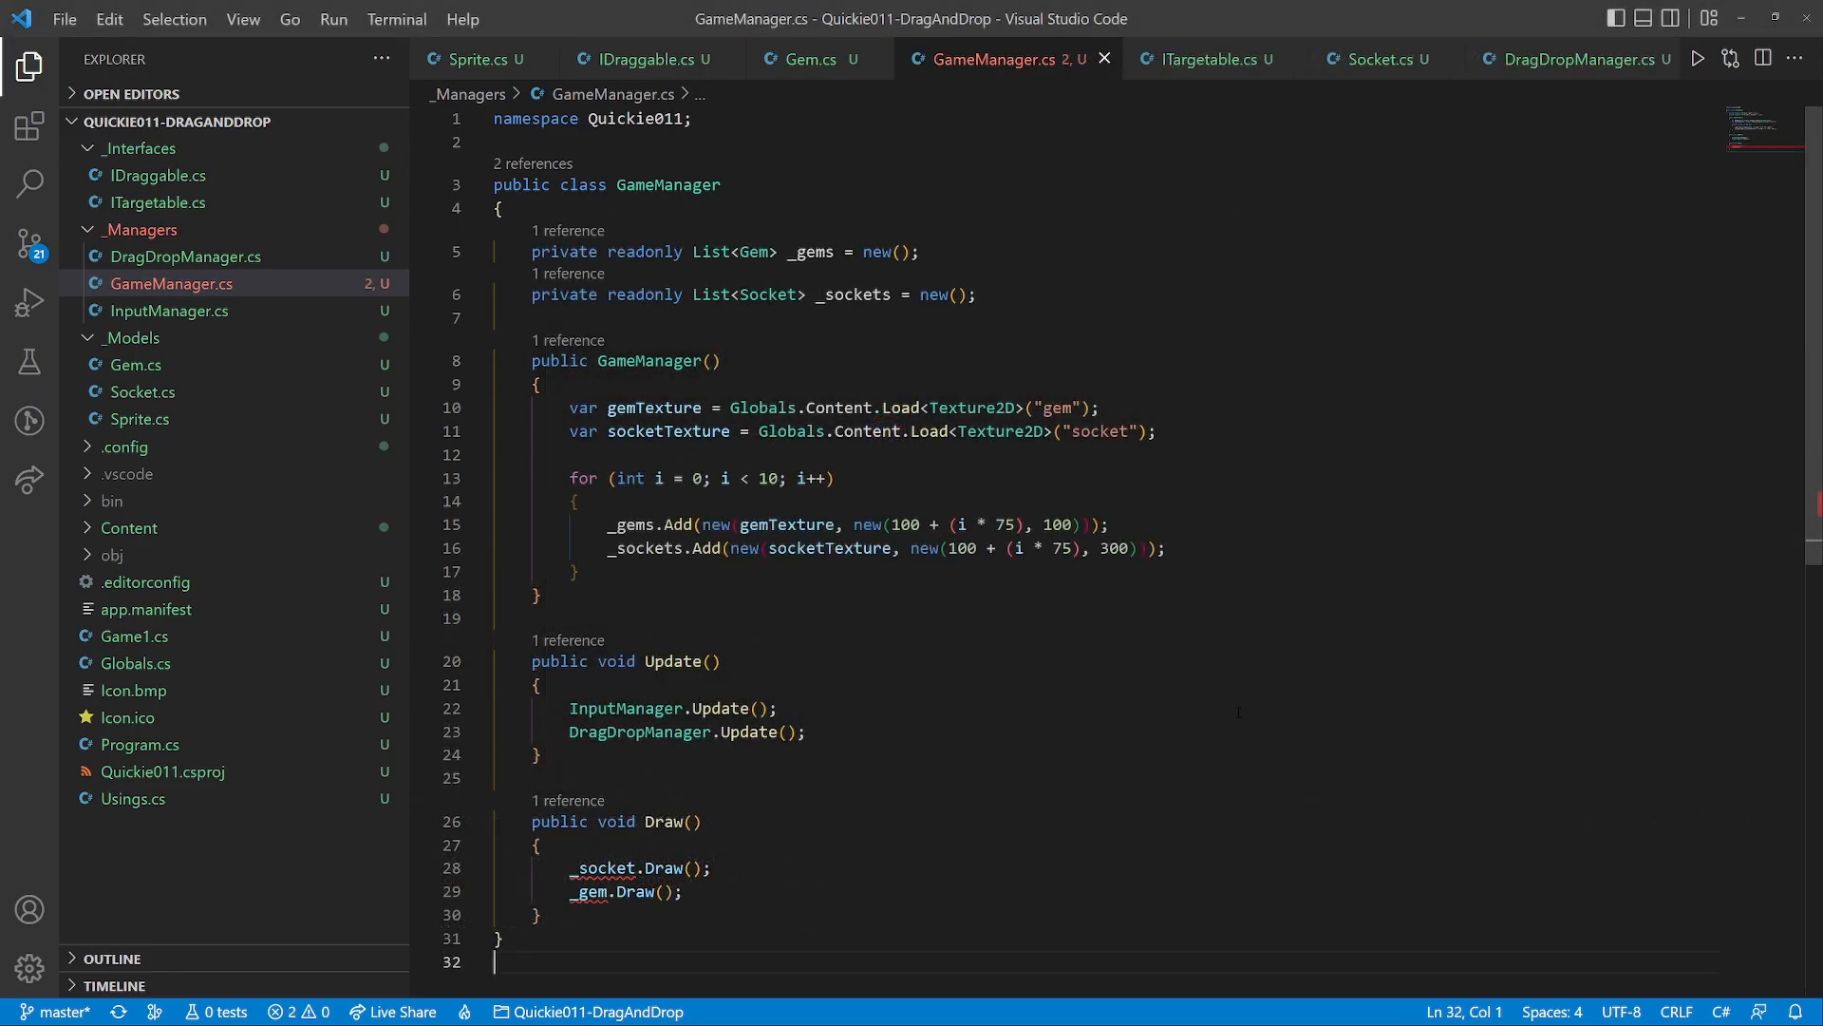